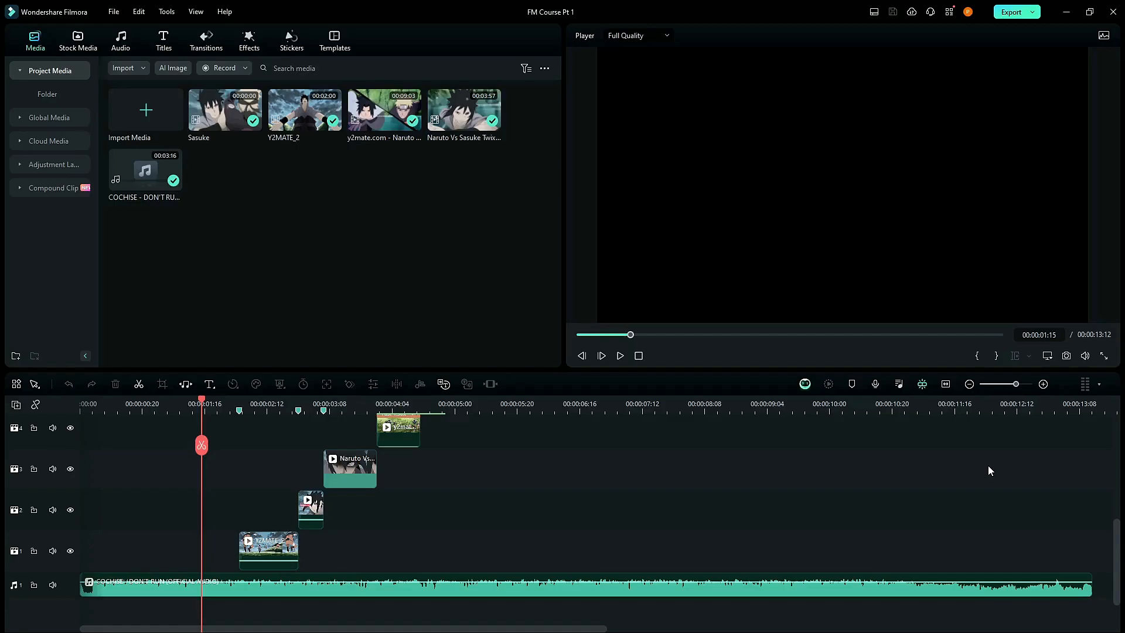
mouse_move(422, 480)
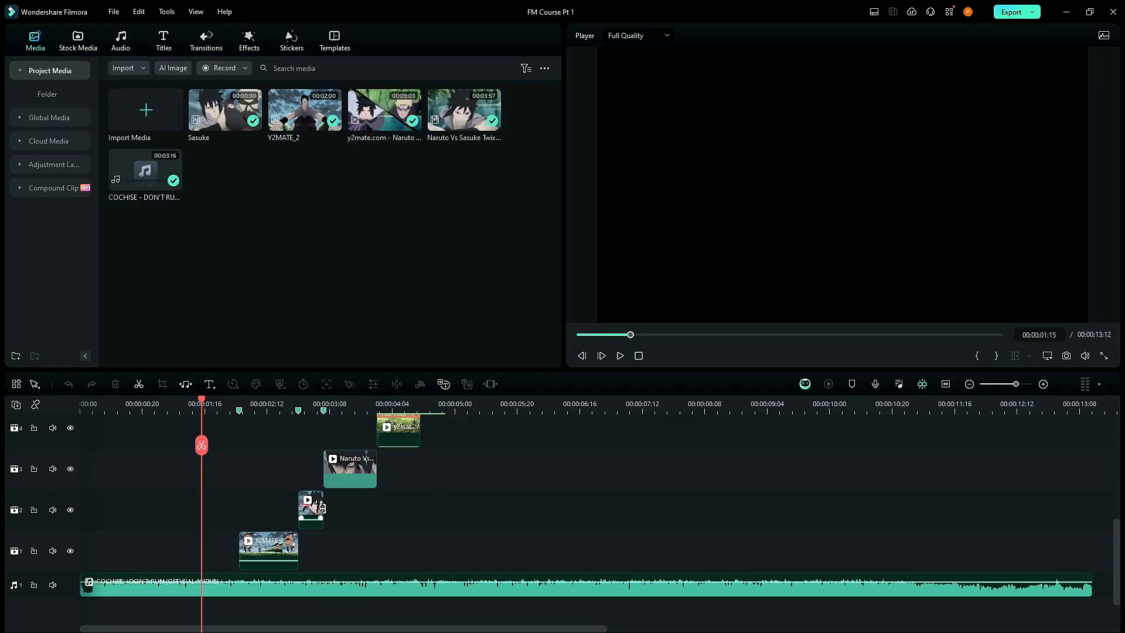
mouse_move(452, 514)
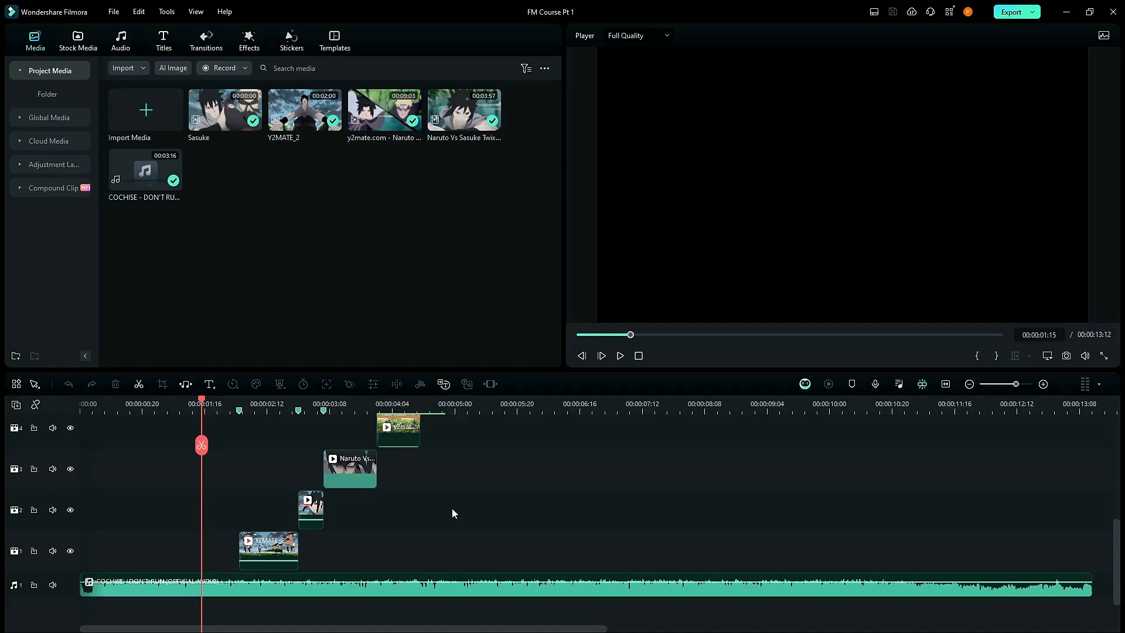
mouse_move(379, 595)
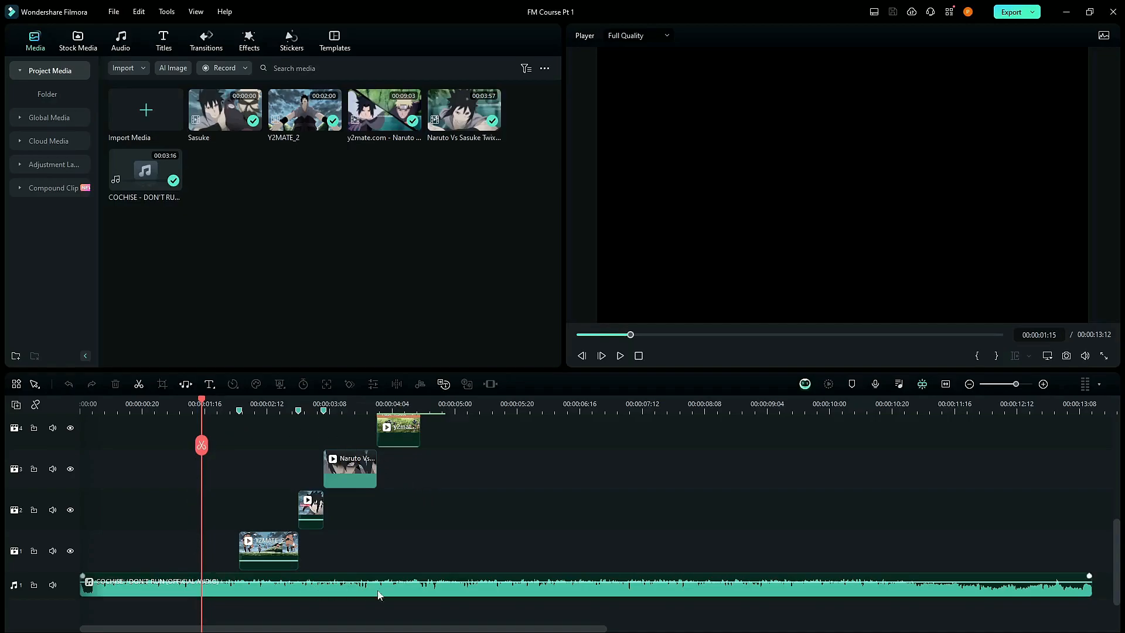
mouse_move(547, 528)
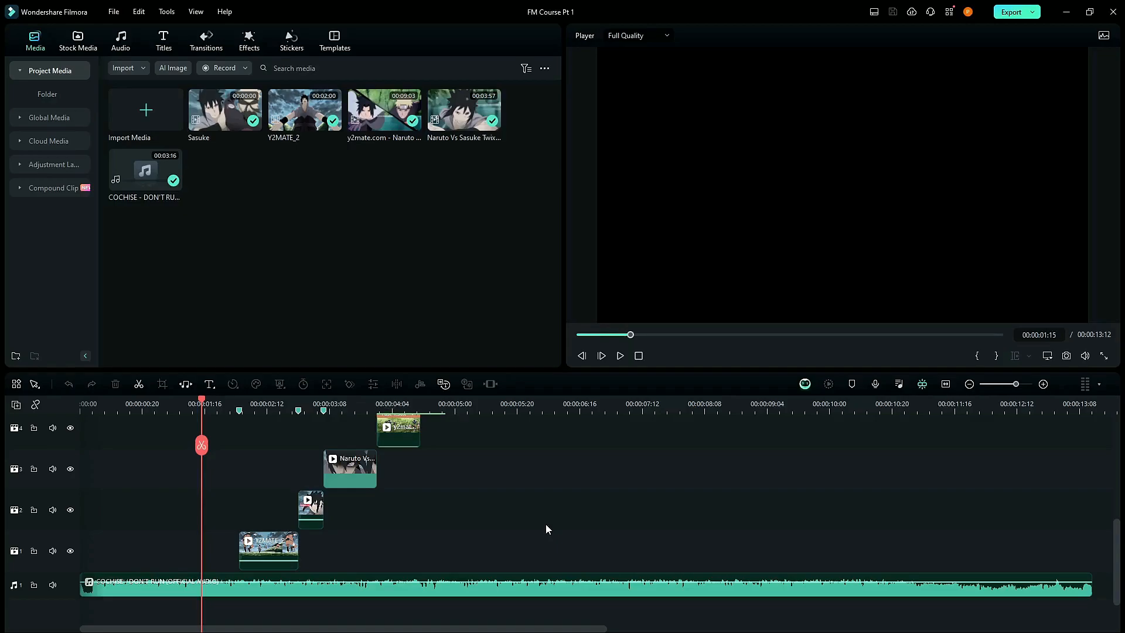
mouse_move(521, 520)
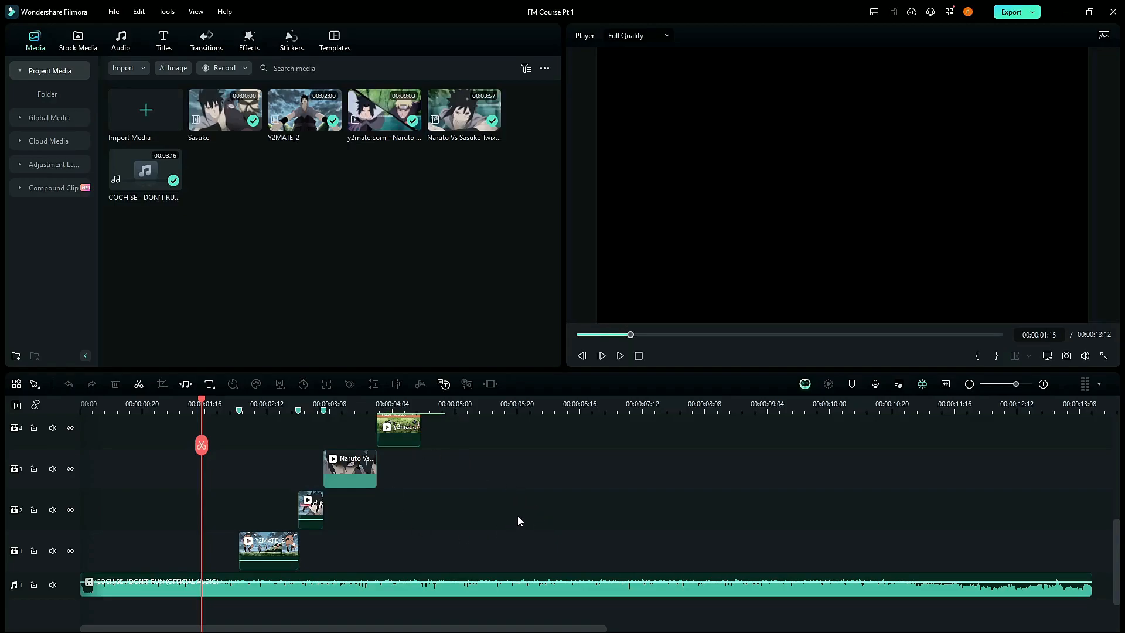
mouse_move(613, 518)
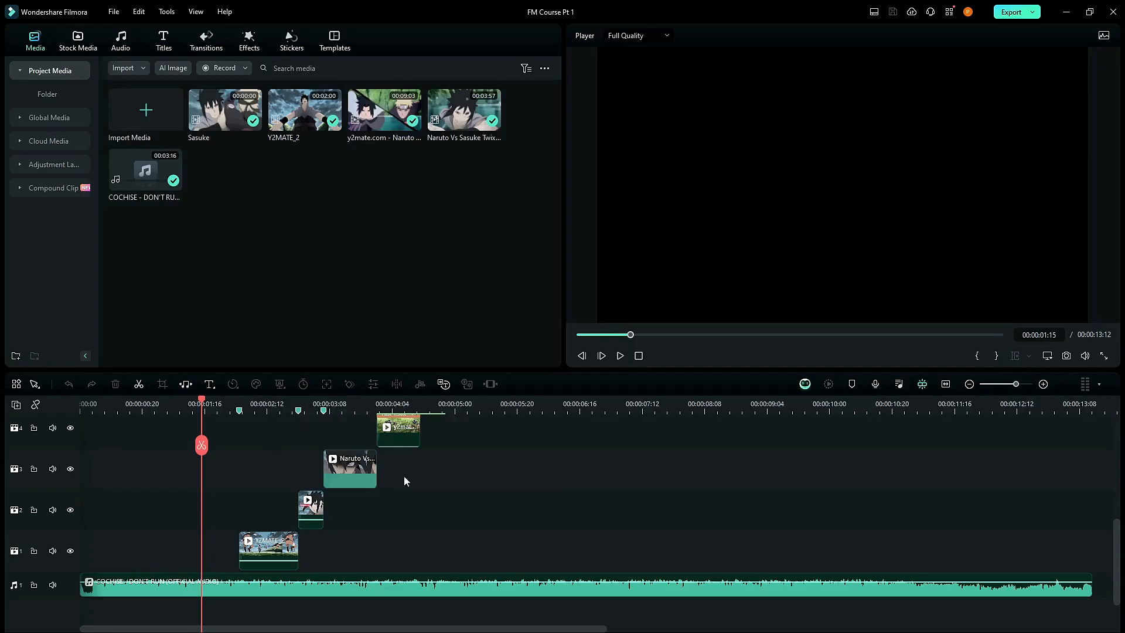
mouse_move(401, 518)
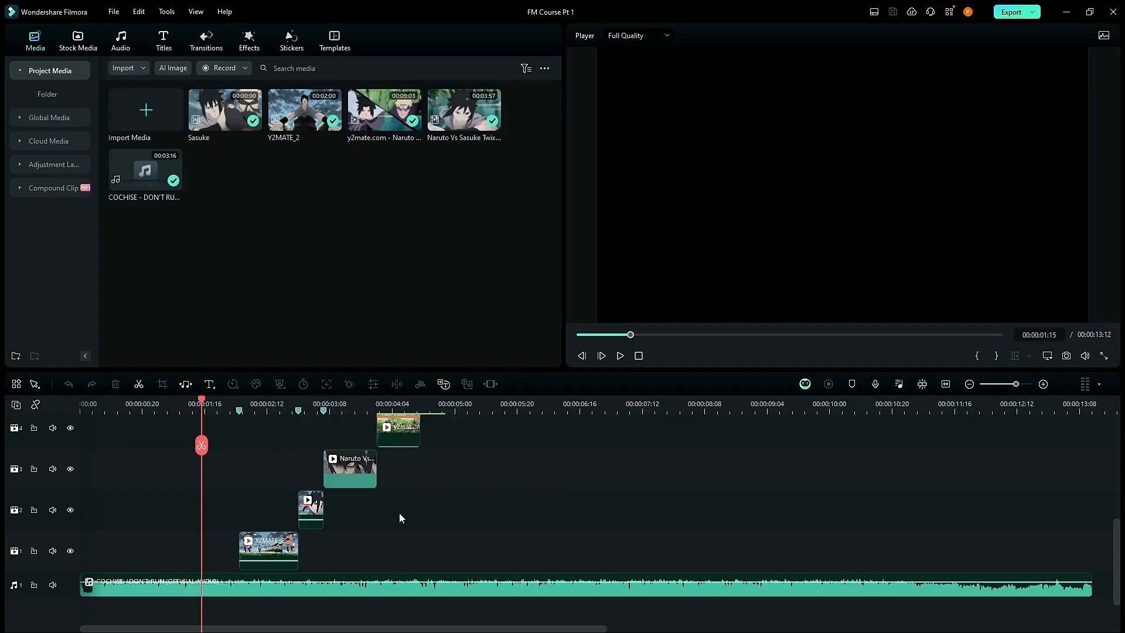
mouse_move(457, 460)
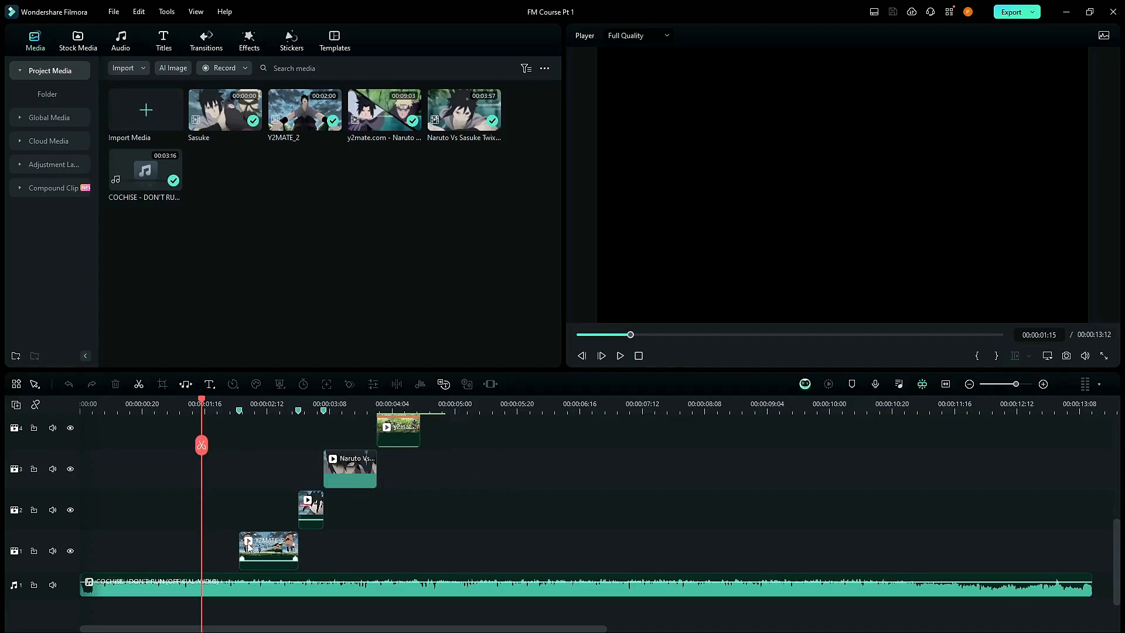
mouse_move(330, 563)
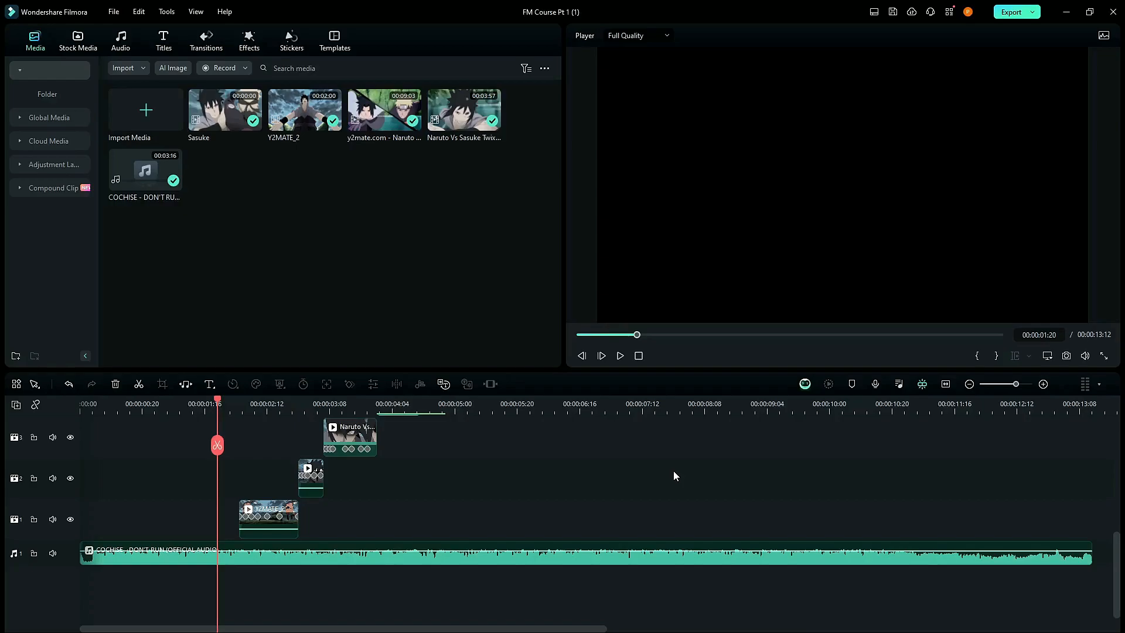
mouse_move(428, 470)
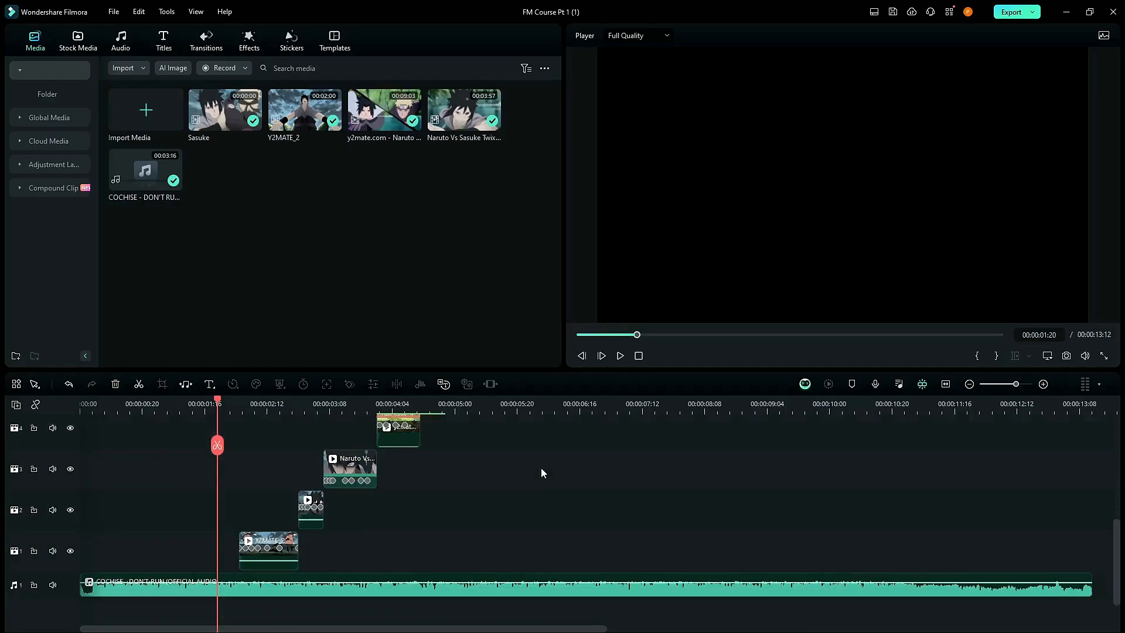
Set the track 4 clip to 1.1x uniform speed and drop another clip onto new track 5.
left_click(620, 355)
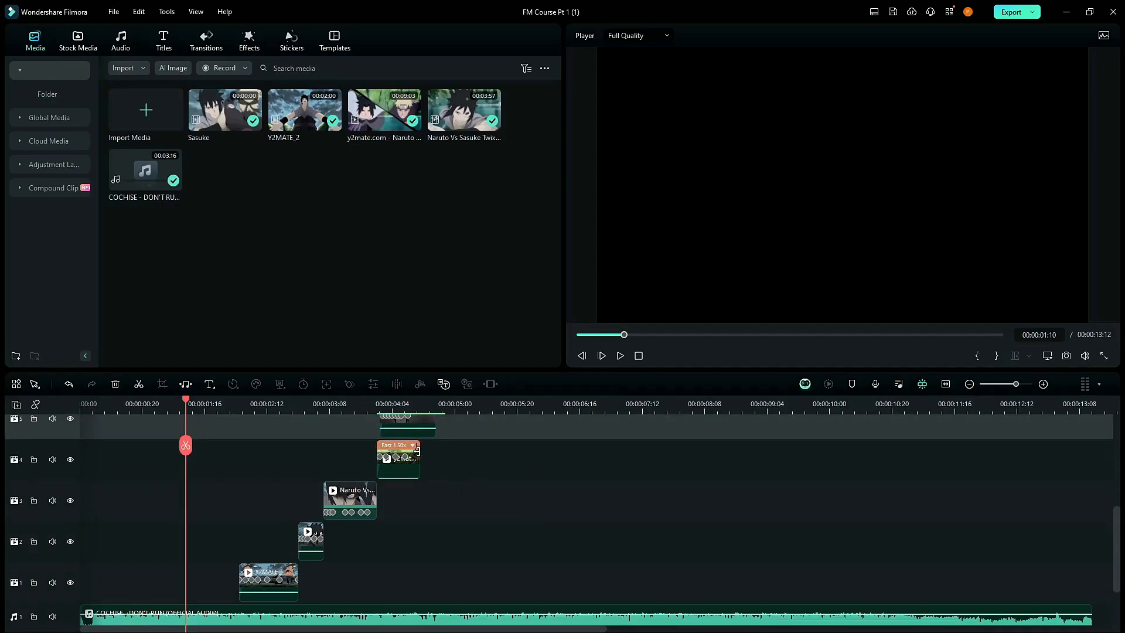
left_click(371, 403)
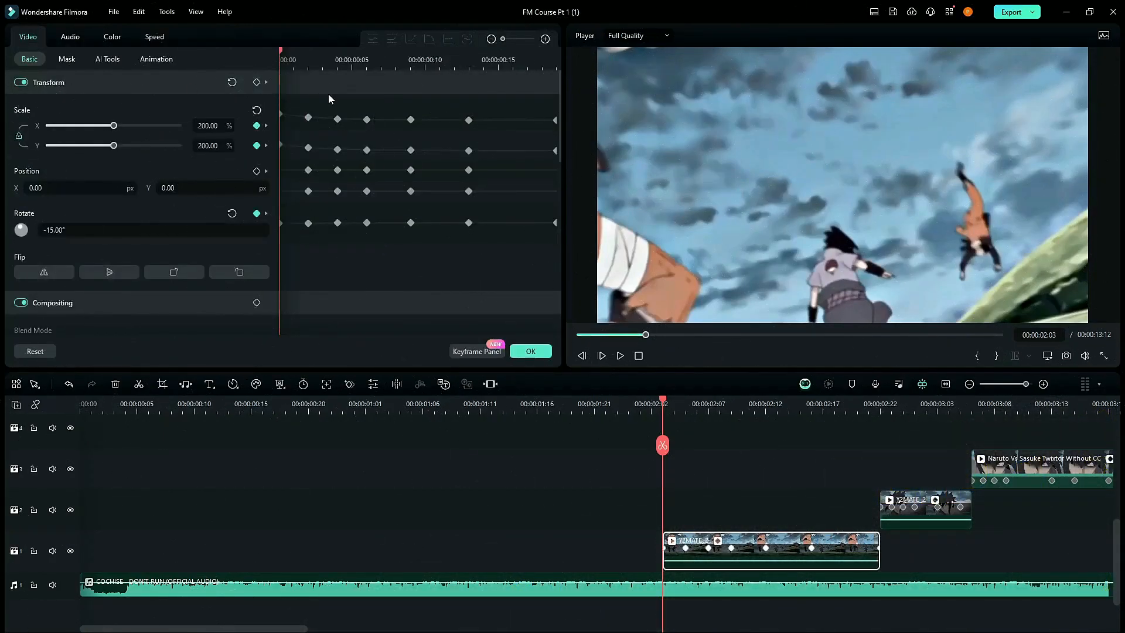
mouse_move(204, 172)
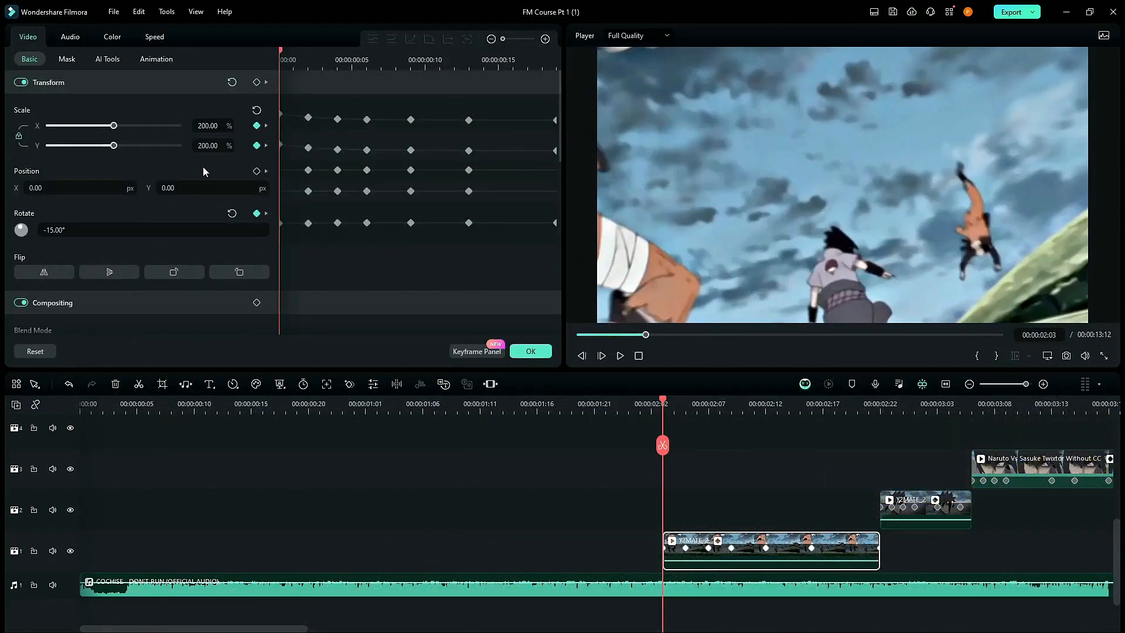
mouse_move(61, 215)
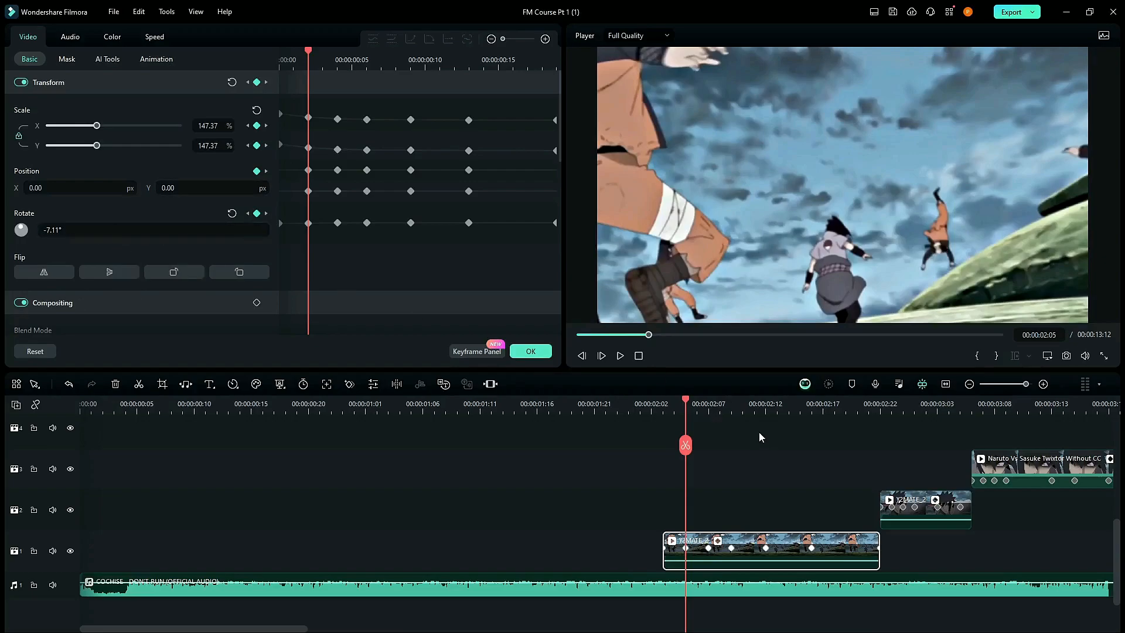
Step through the track 1 clip's transform keyframes, from 200% scale and -15° back to normal.
left_click(708, 403)
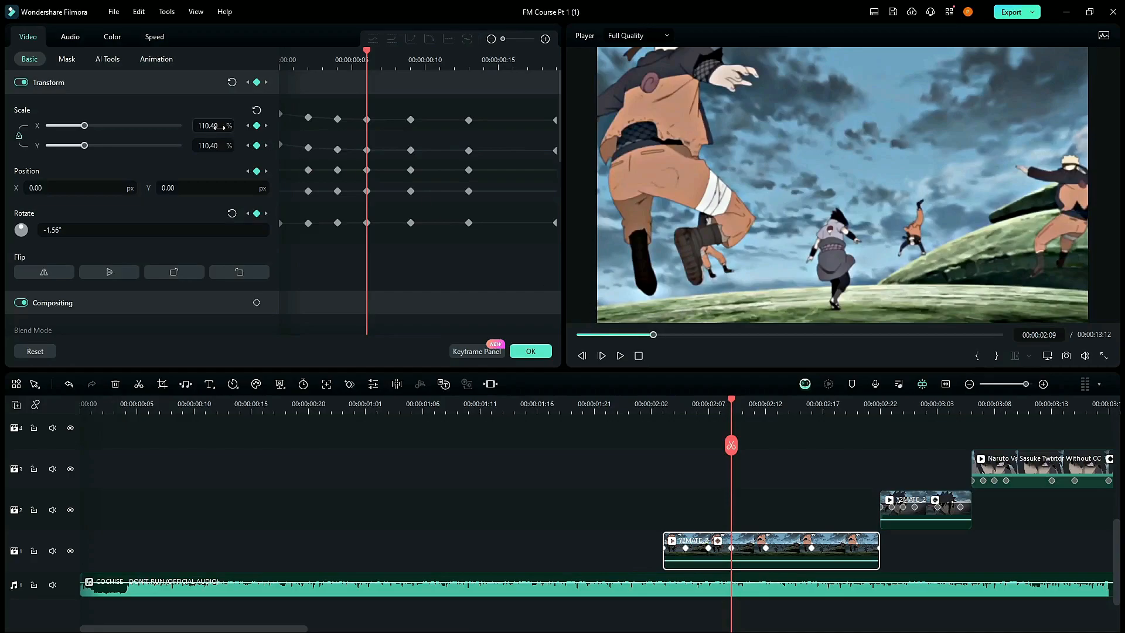
mouse_move(108, 230)
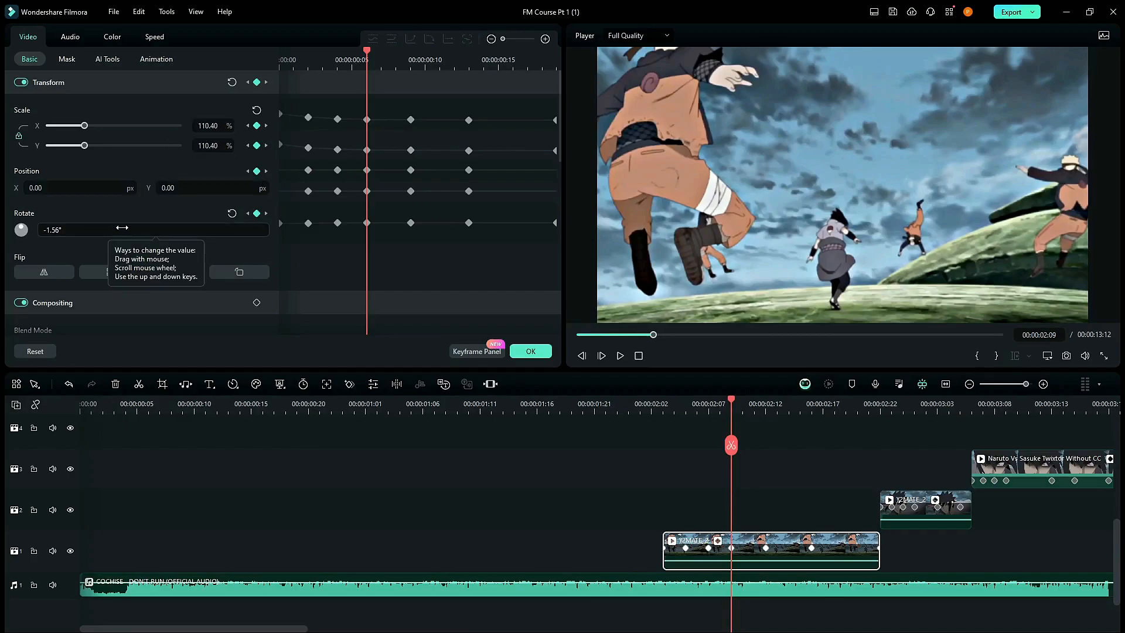
mouse_move(735, 403)
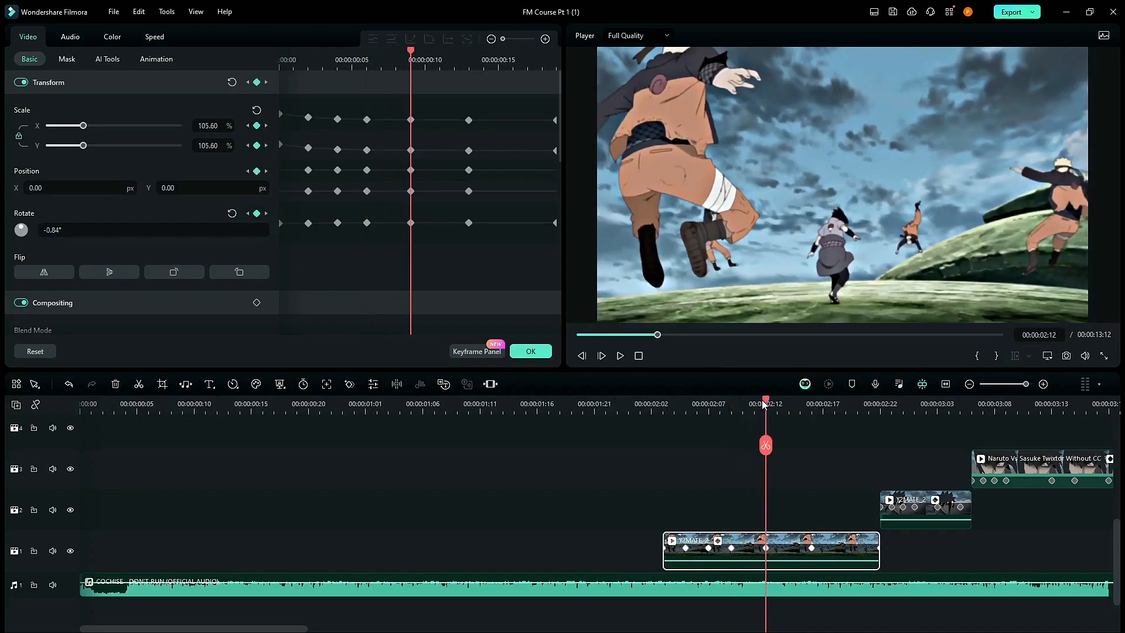
triple_click(208, 125)
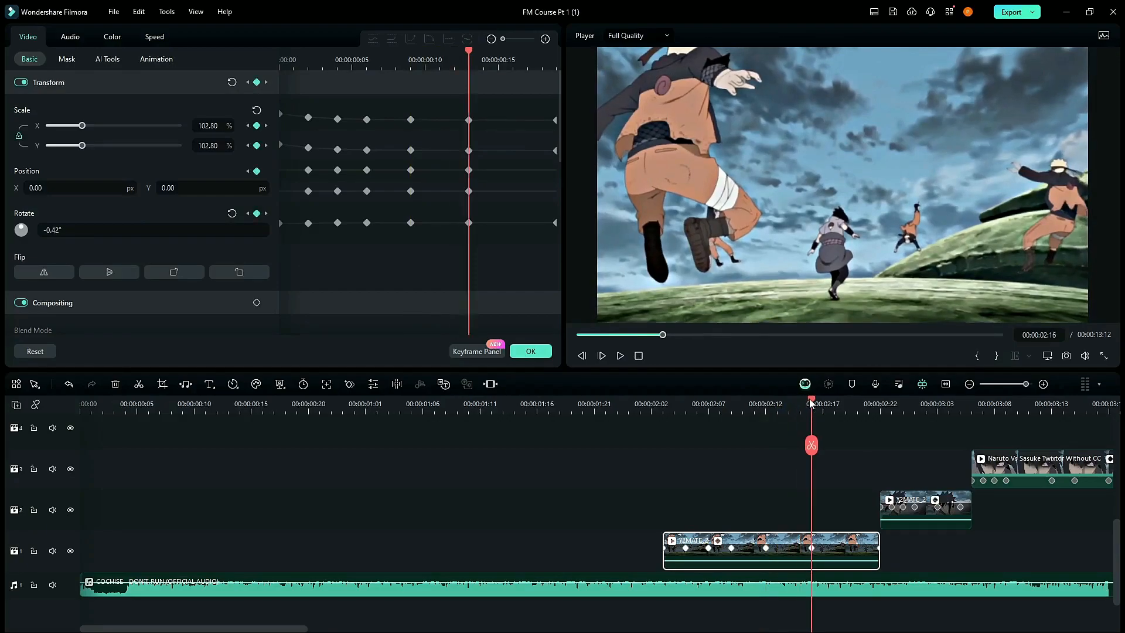
mouse_move(212, 187)
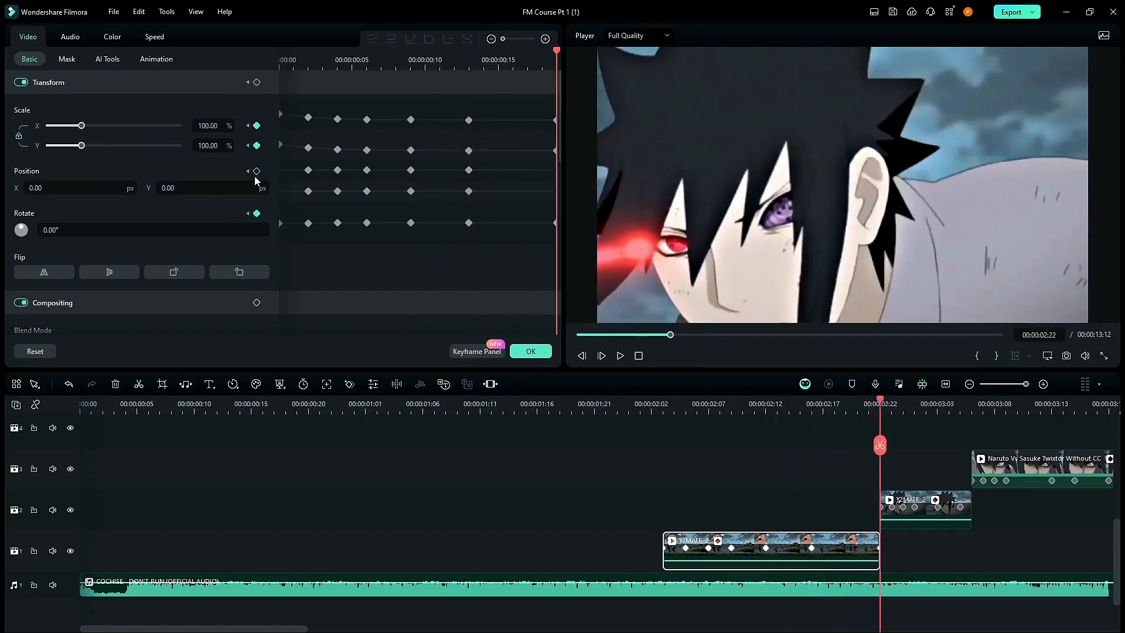
left_click(832, 403)
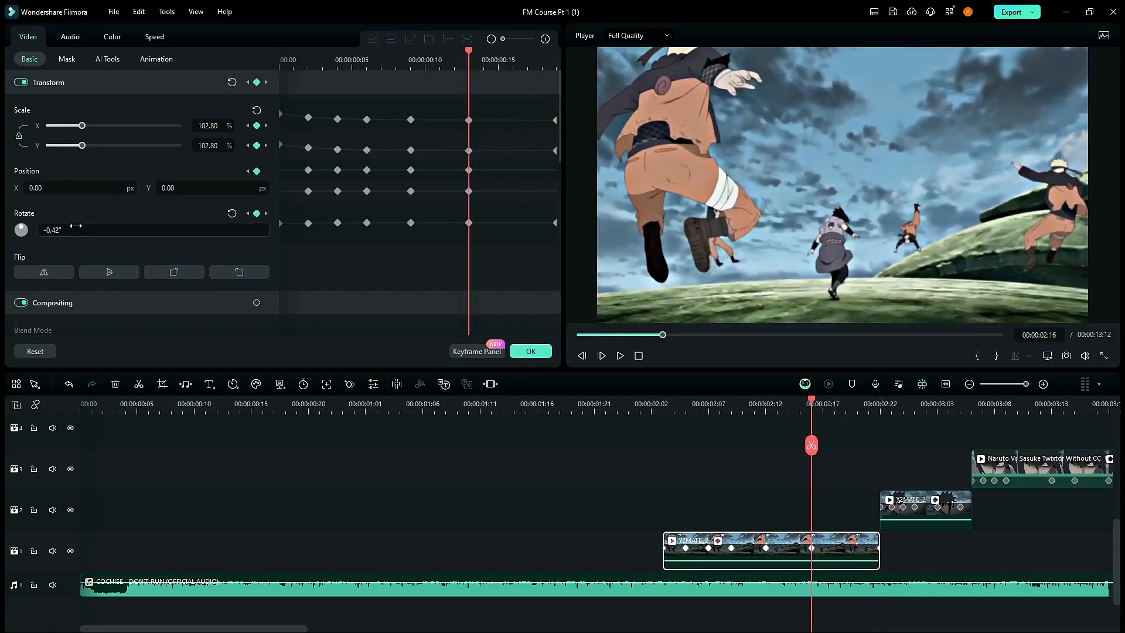
left_click(878, 404)
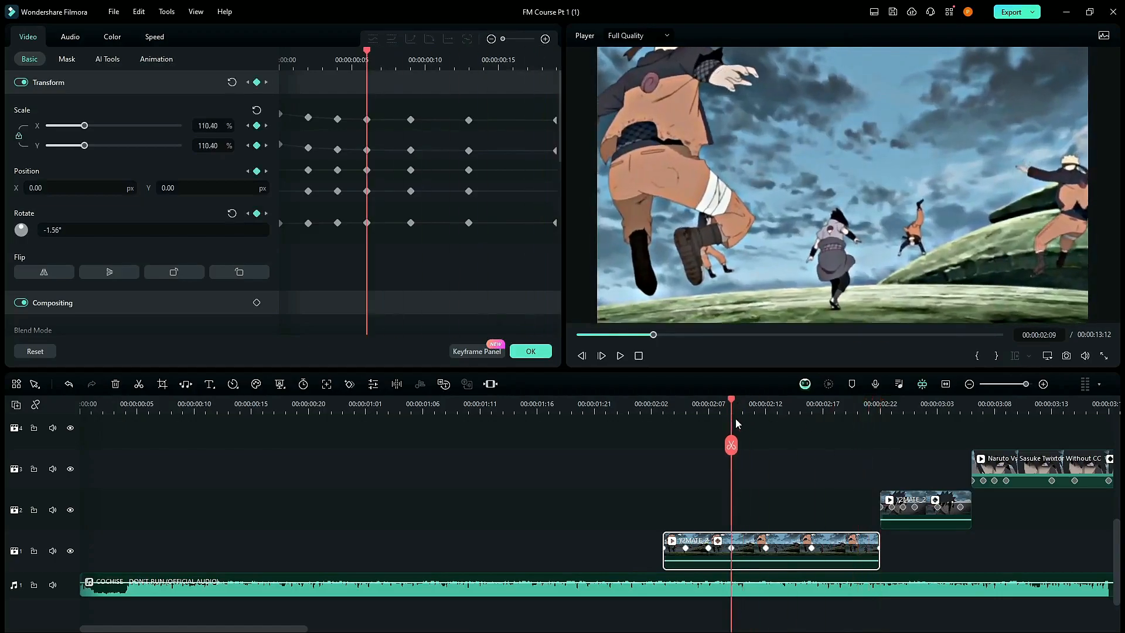
left_click(800, 403)
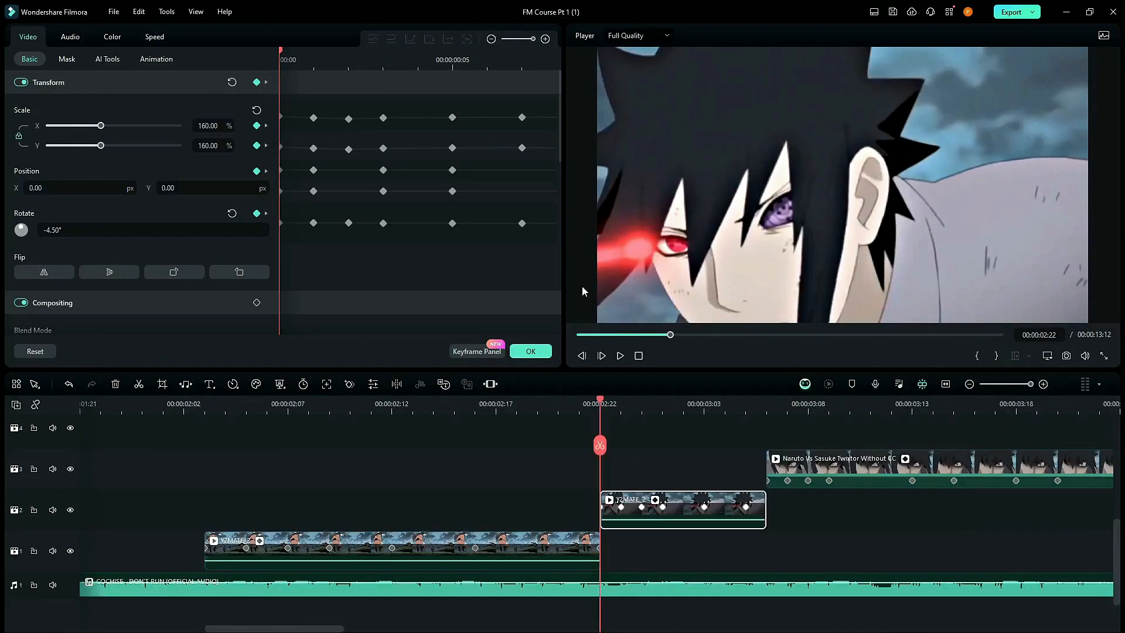
mouse_move(185, 125)
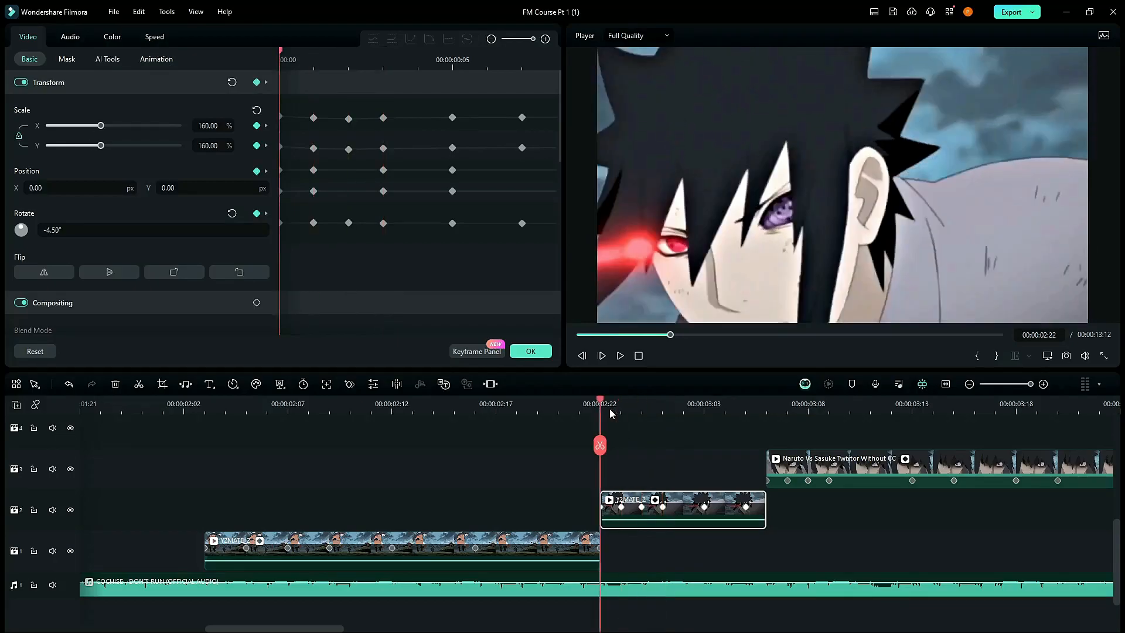
mouse_move(632, 503)
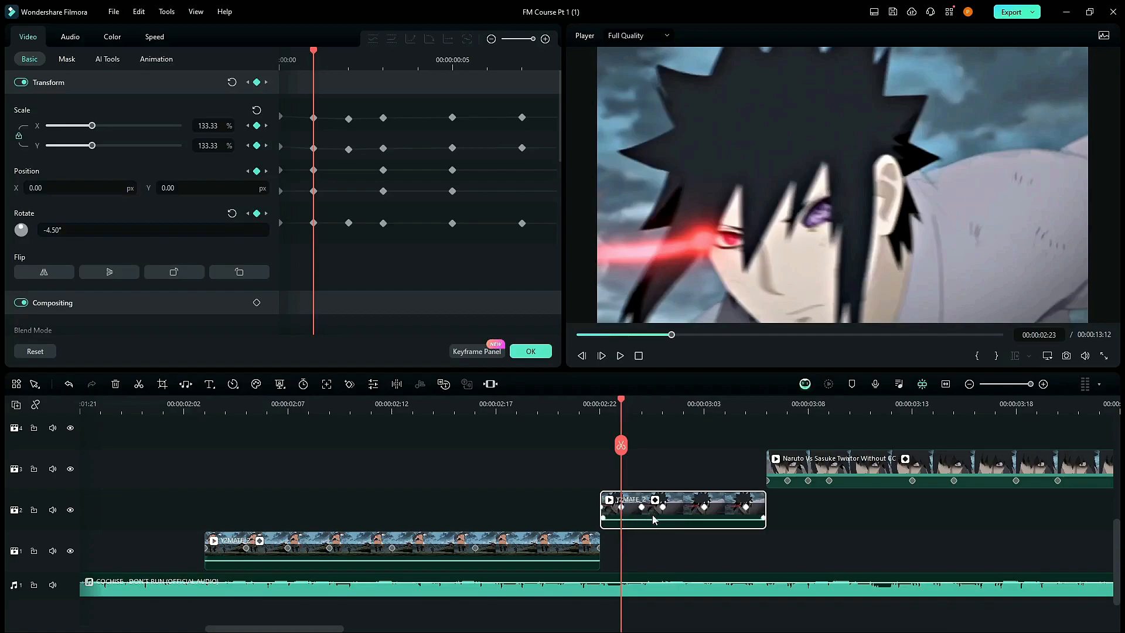
mouse_move(626, 409)
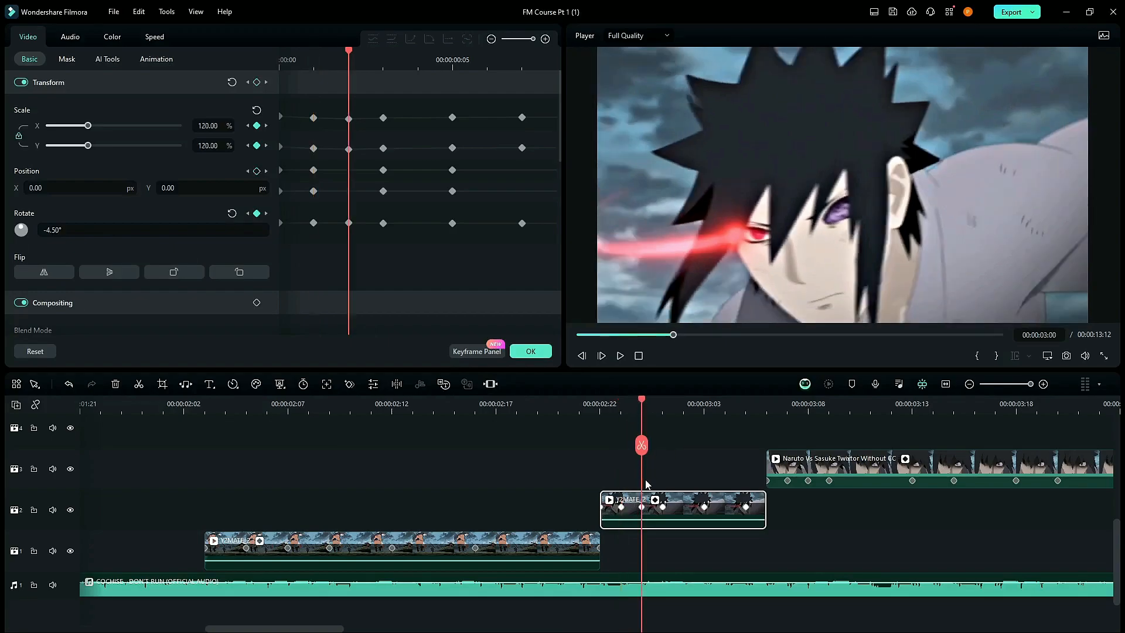
mouse_move(194, 217)
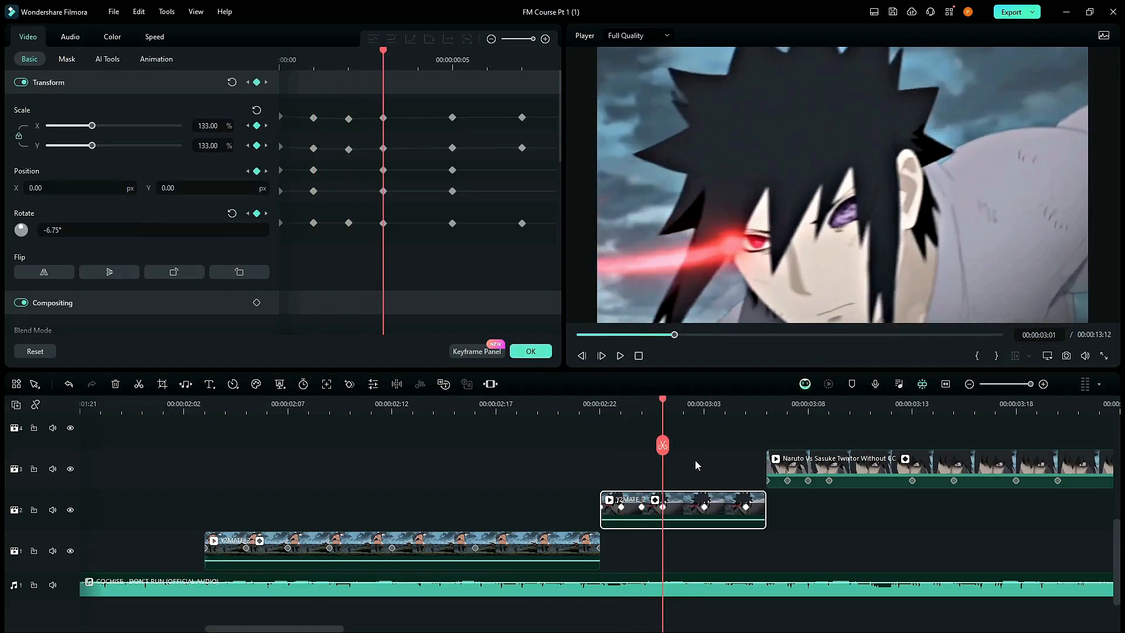
mouse_move(207, 125)
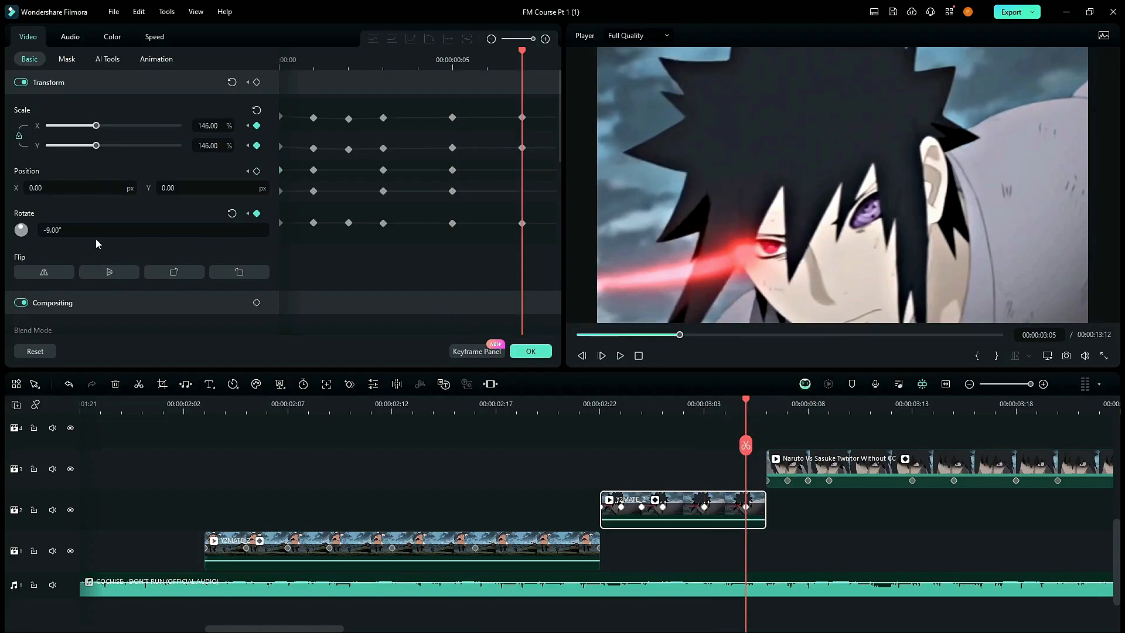
mouse_move(725, 476)
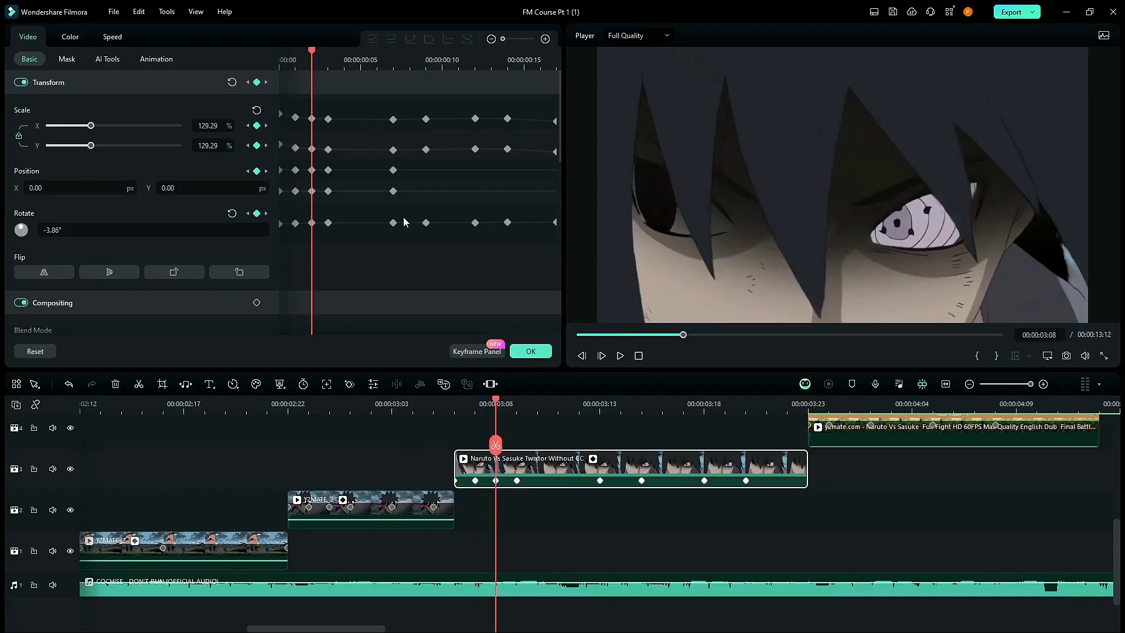
mouse_move(207, 125)
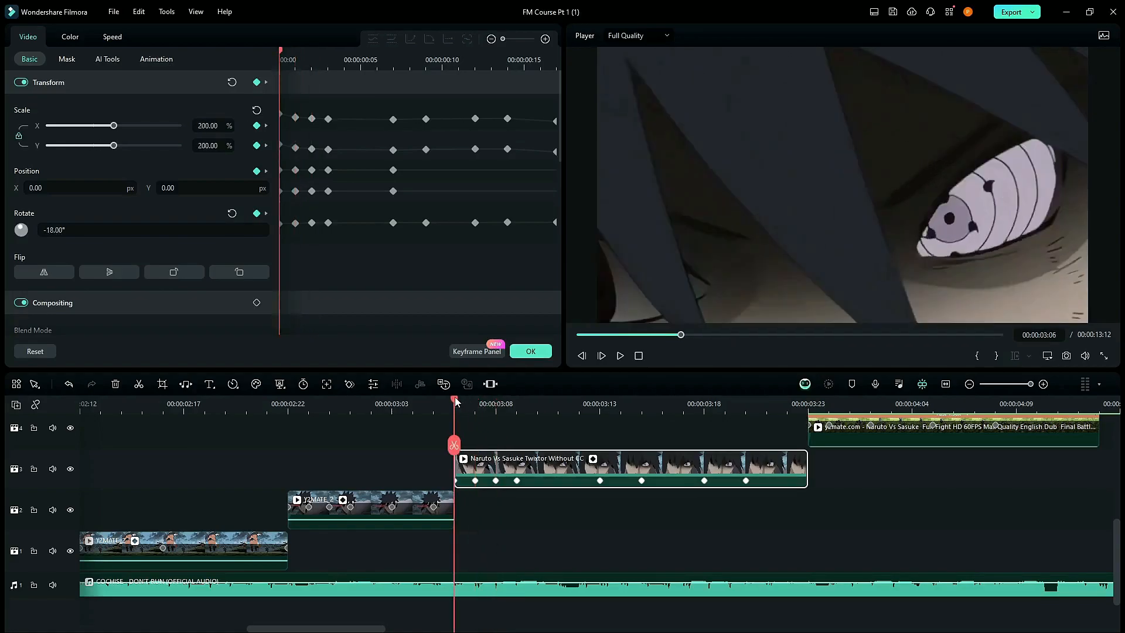
mouse_move(456, 395)
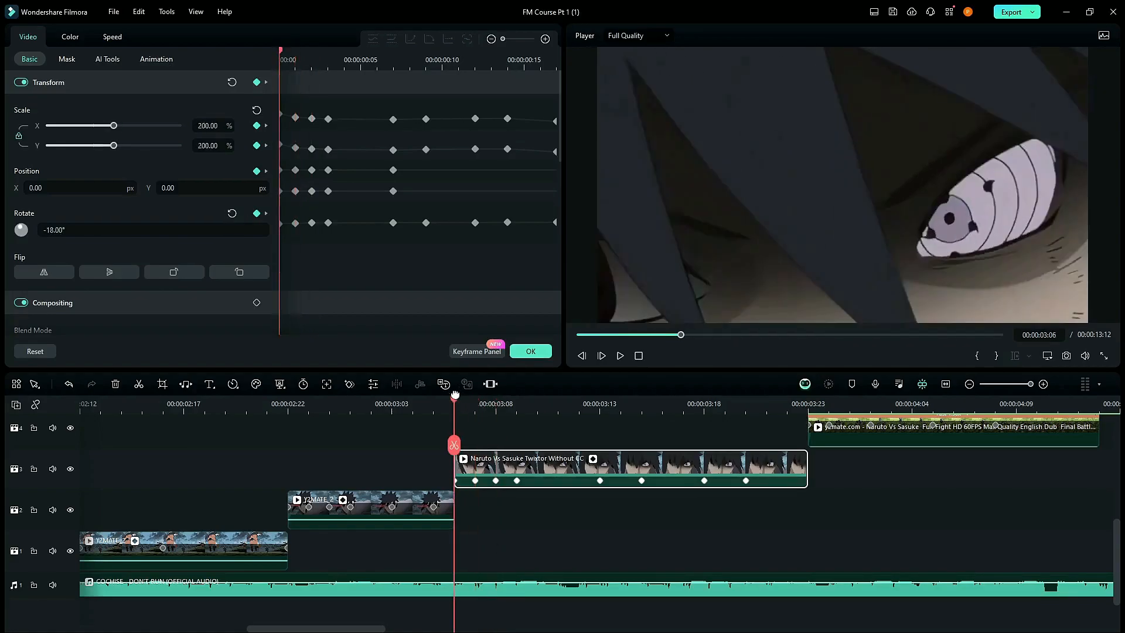
Key the Twixtor clip from 200% scale, -18° rotation at its start to 126%, 6° later.
left_click(494, 403)
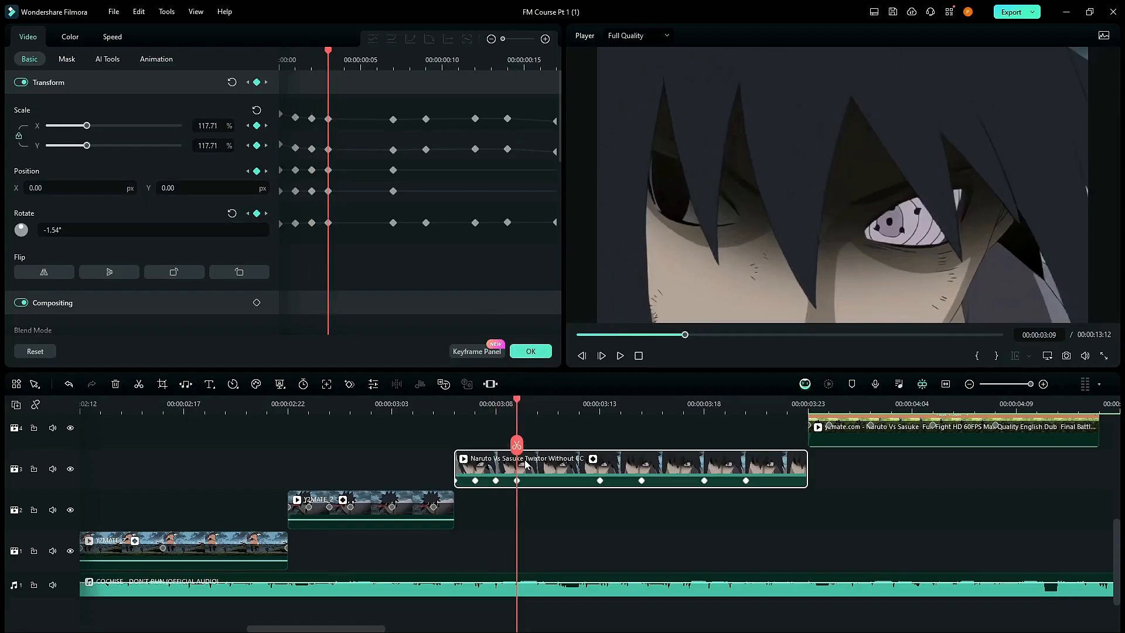
mouse_move(434, 431)
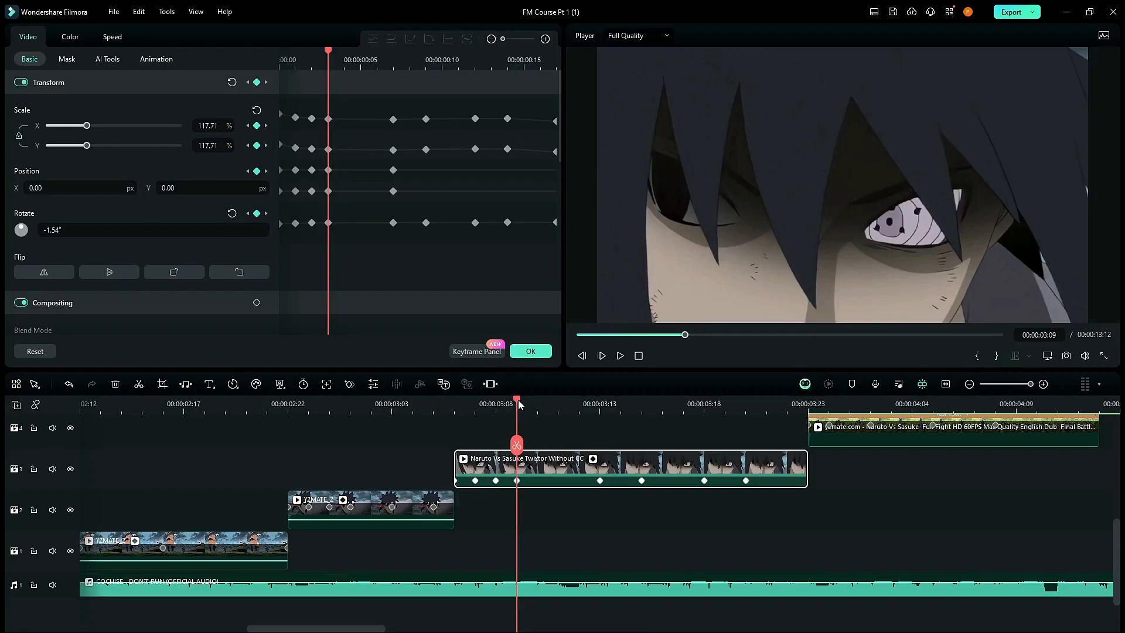
left_click(601, 404)
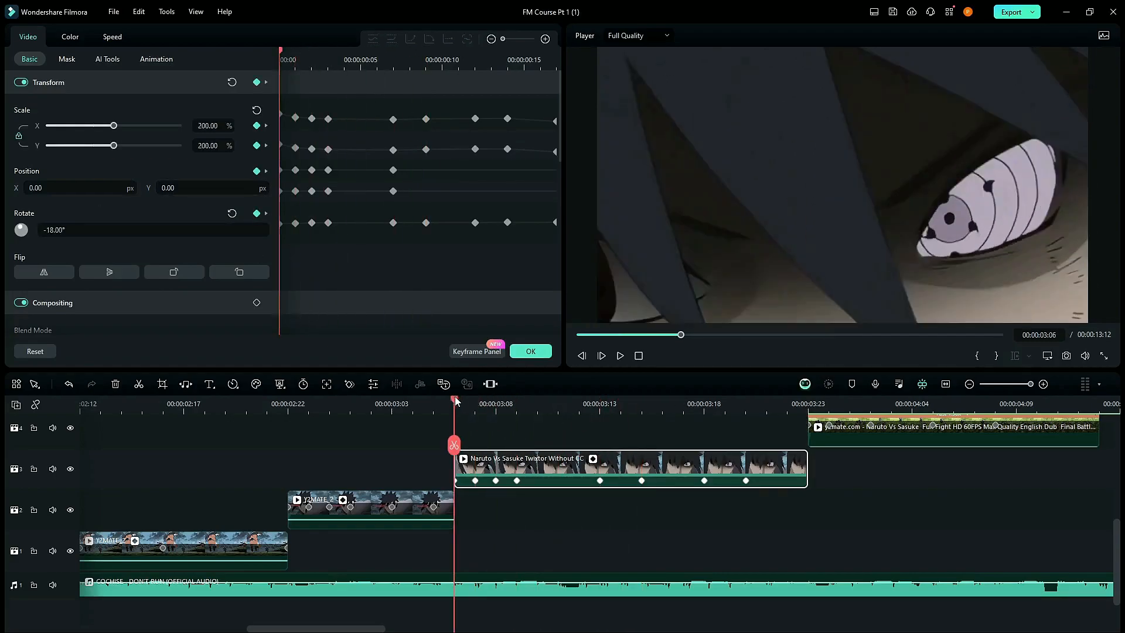
left_click(601, 400)
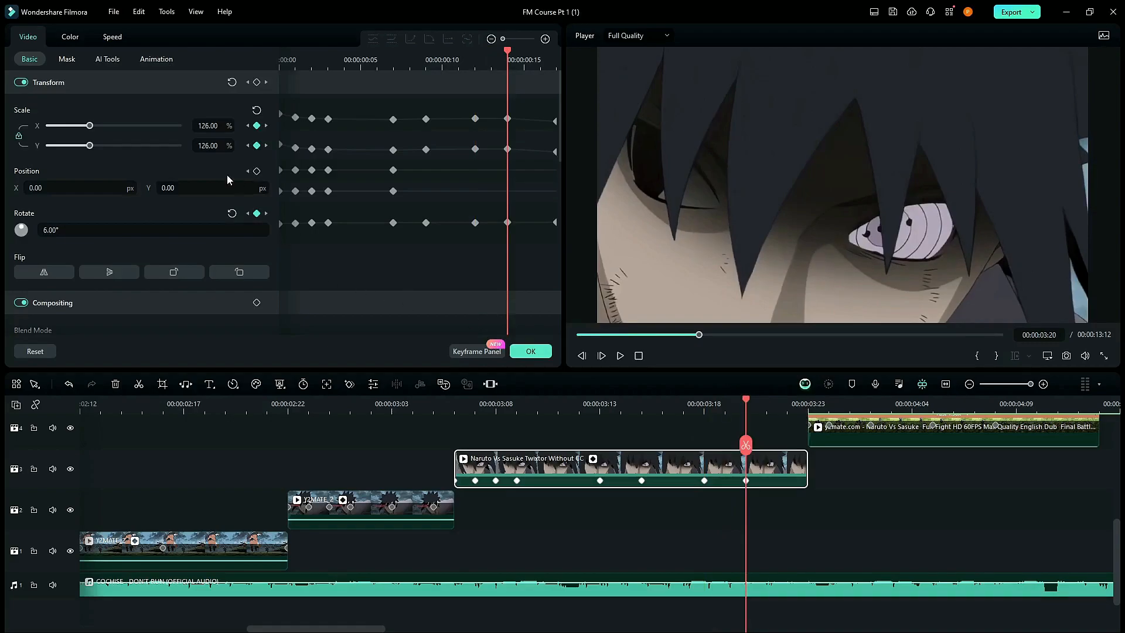
mouse_move(275, 168)
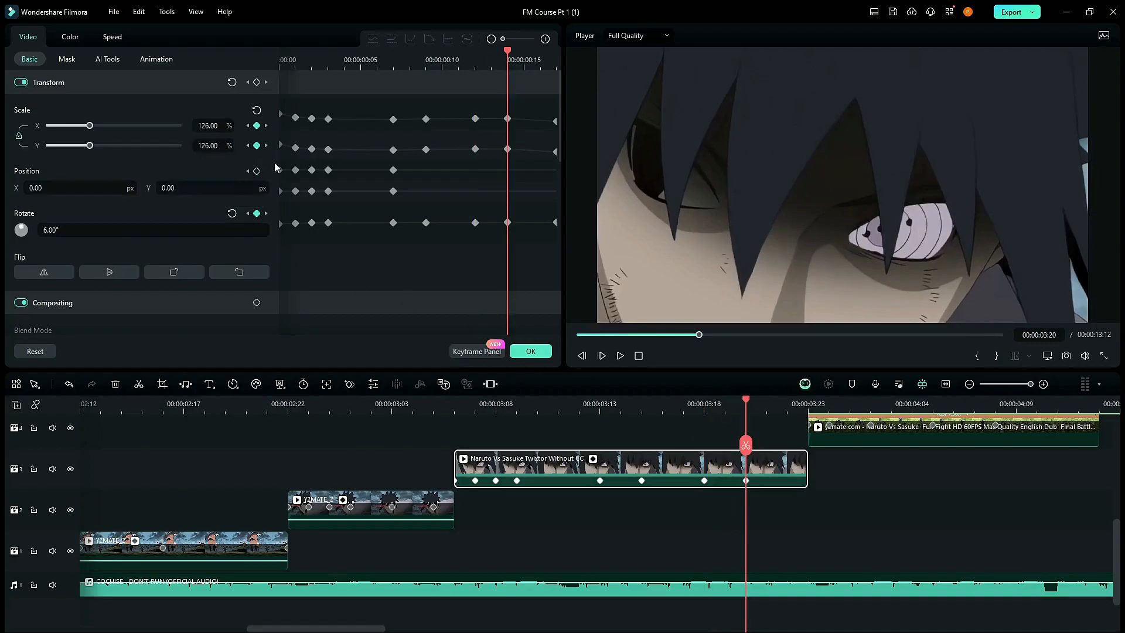
mouse_move(654, 368)
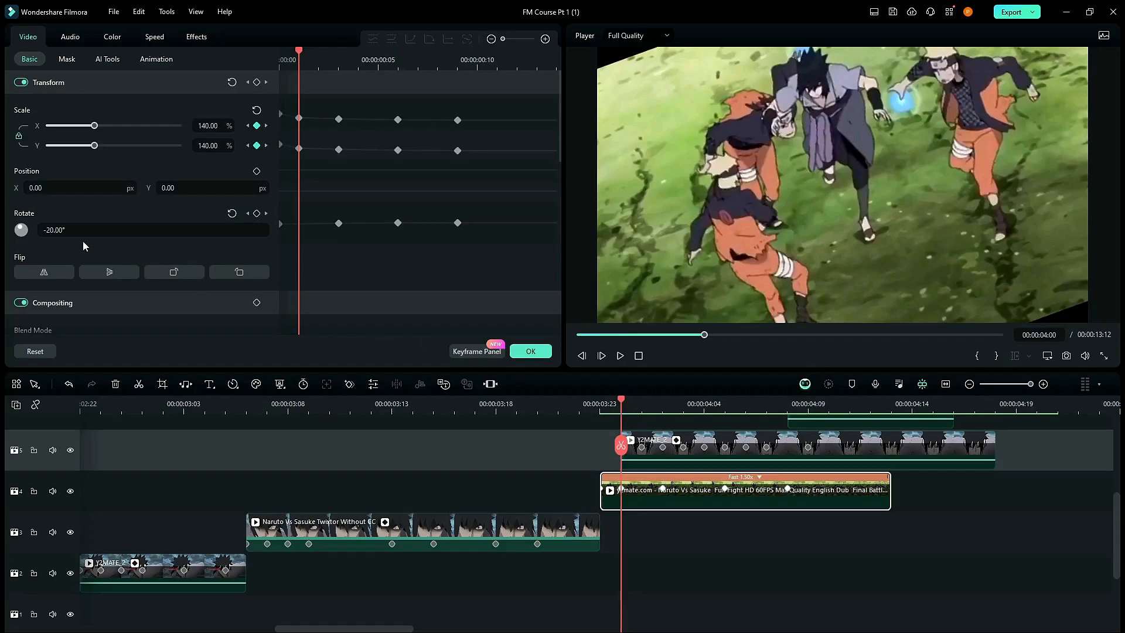
mouse_move(204, 113)
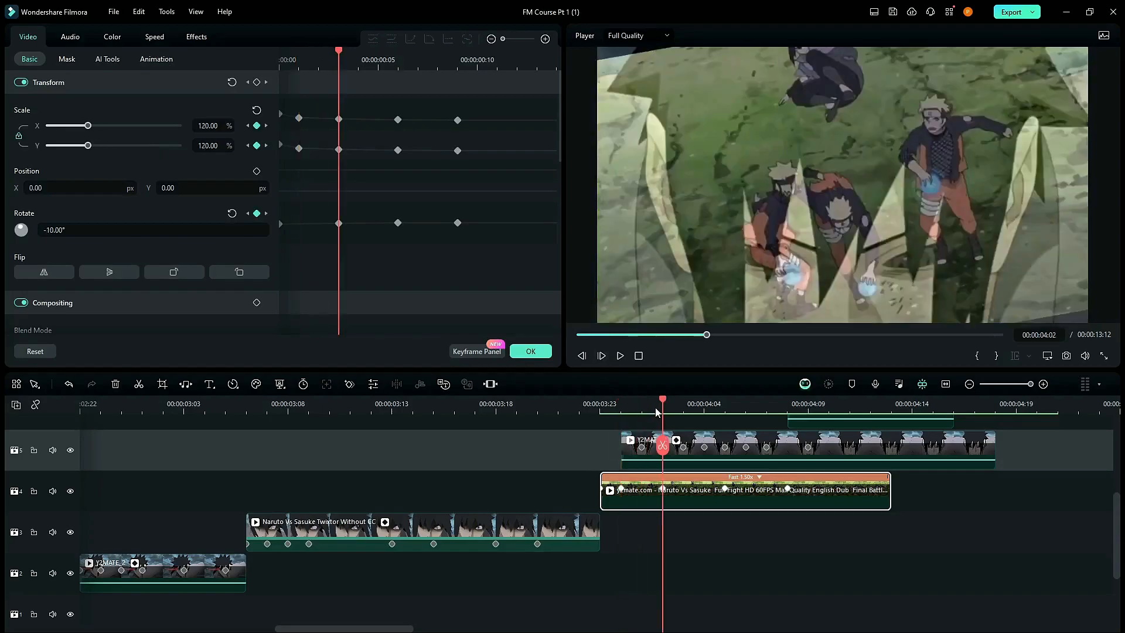
mouse_move(663, 412)
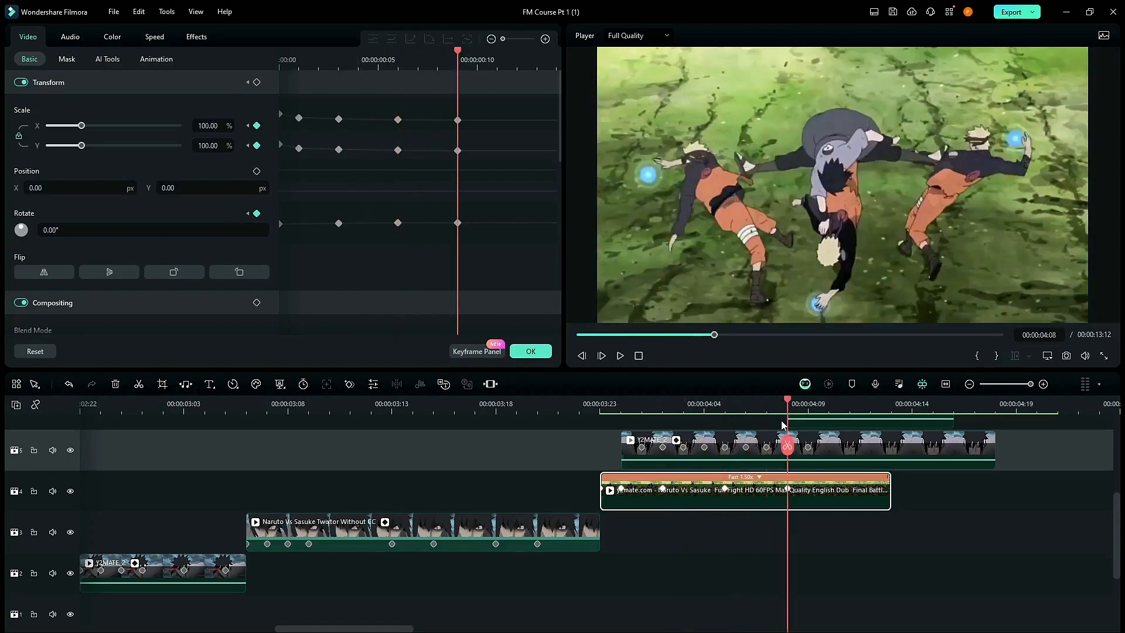
Key the track 5 clip through 140%/-20°, 120%/-10° and 100%/0°, starting at 00:00:04:04.
left_click(705, 403)
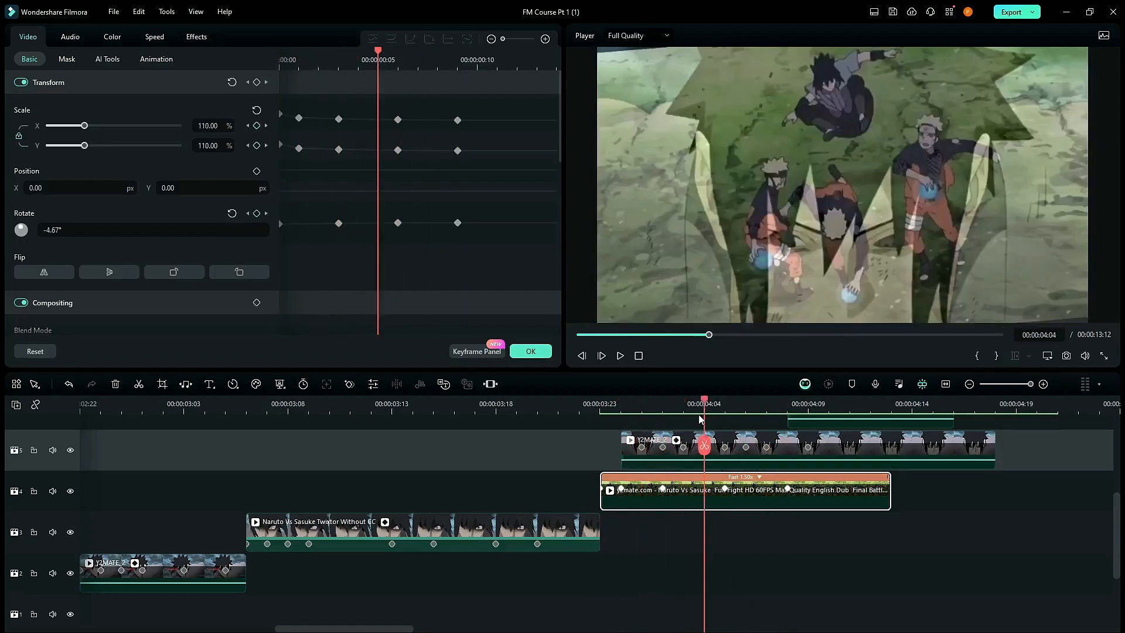
left_click(620, 403)
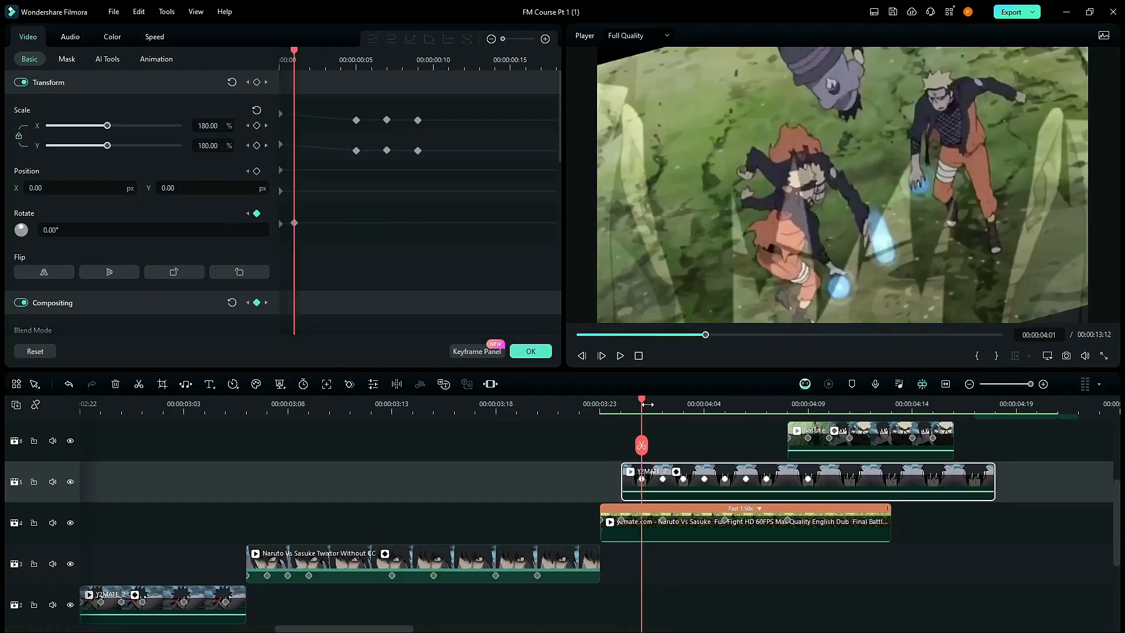
mouse_move(665, 425)
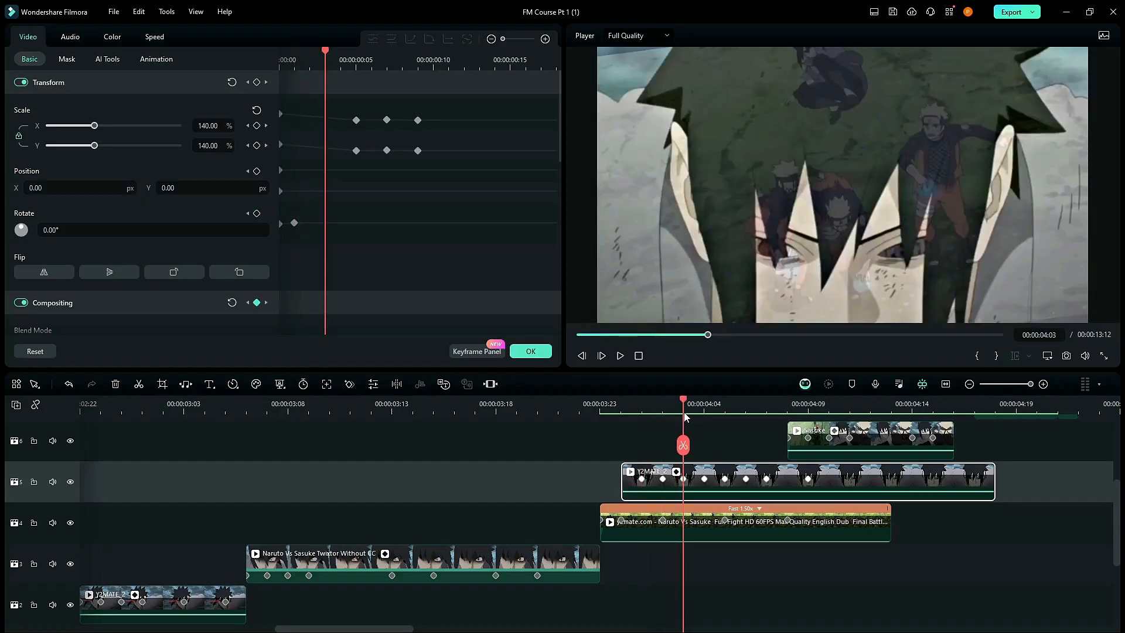
Key the track 5 clip's Scale from 180% down to about 102% at 0° rotation, plus a Compositing keyframe.
left_click(734, 522)
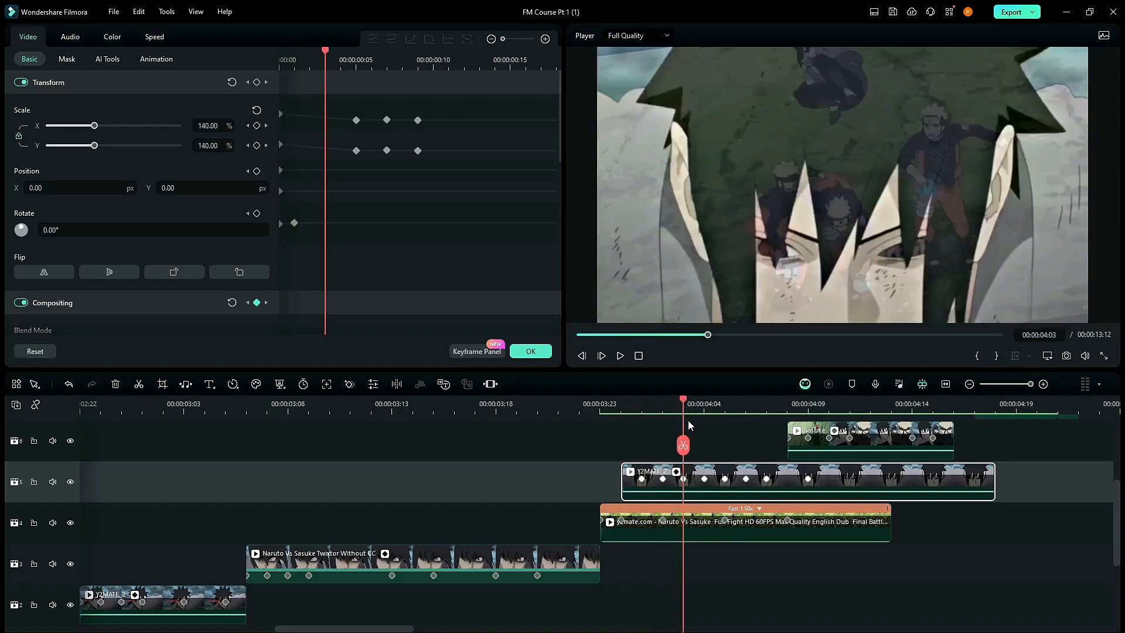
mouse_move(739, 508)
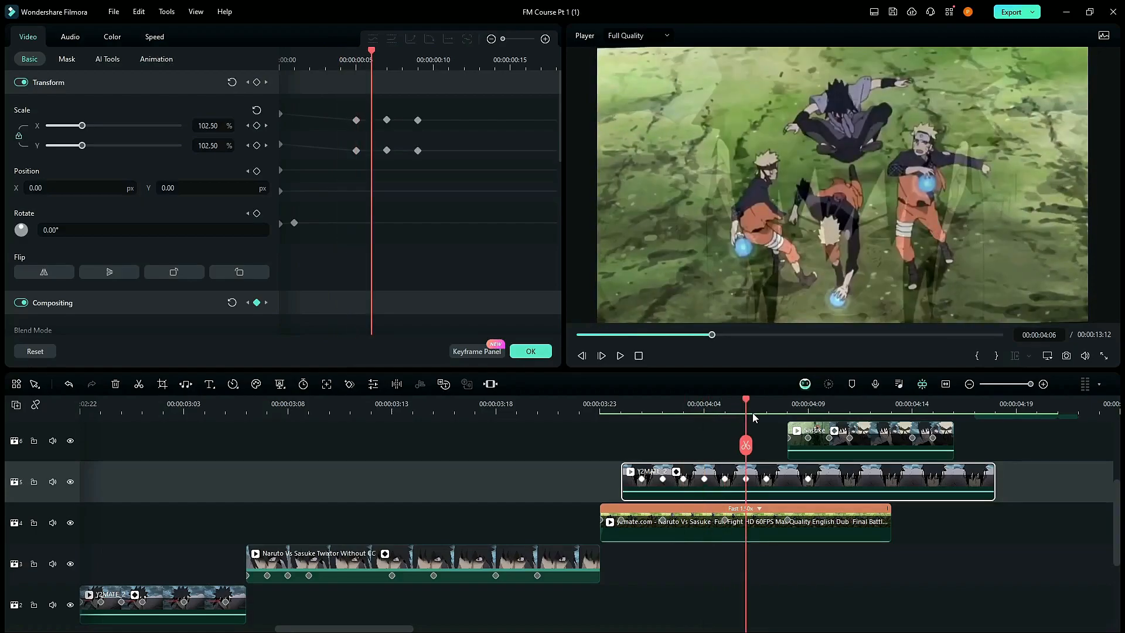
mouse_move(748, 416)
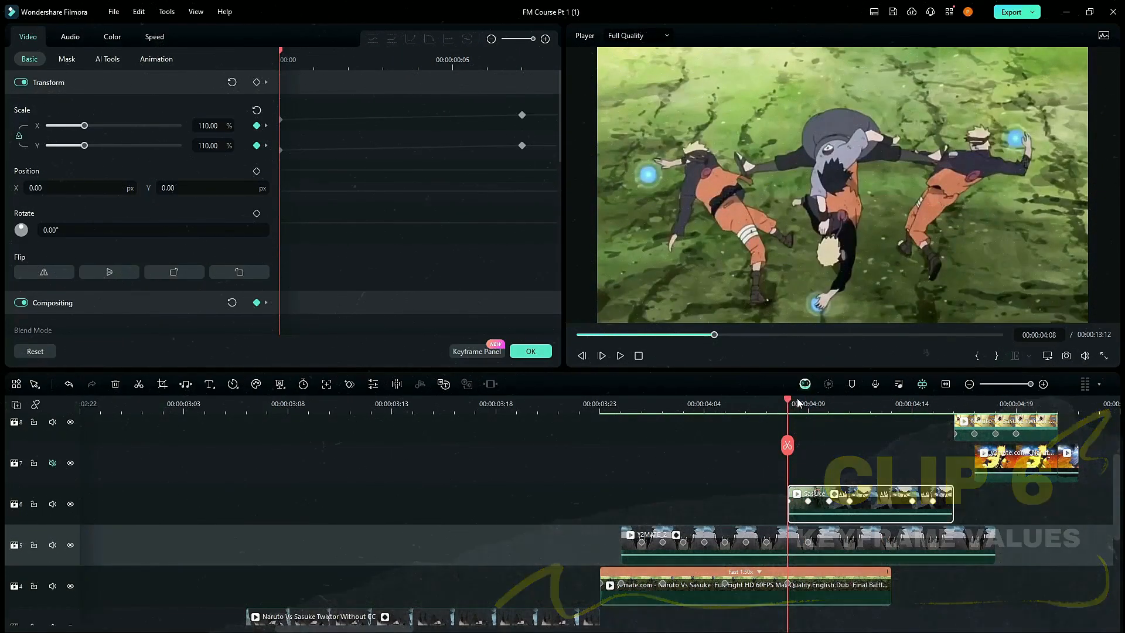
mouse_move(811, 495)
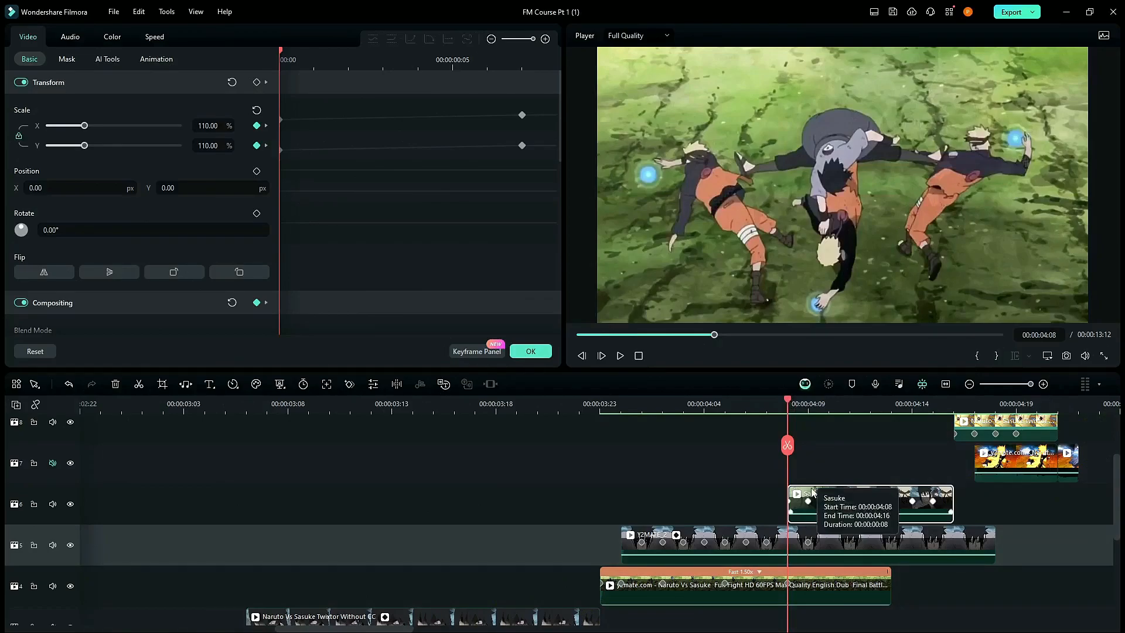
mouse_move(481, 215)
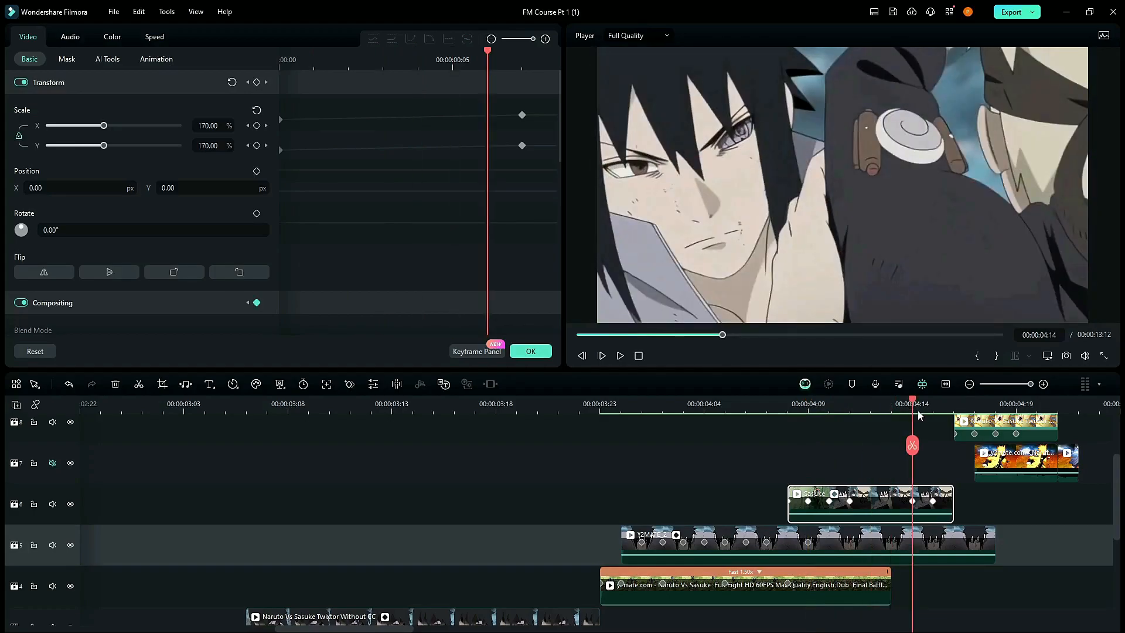
Keyframe the Sasuke clip's Scale X/Y at 170% at 00:00:04:14.
left_click(808, 403)
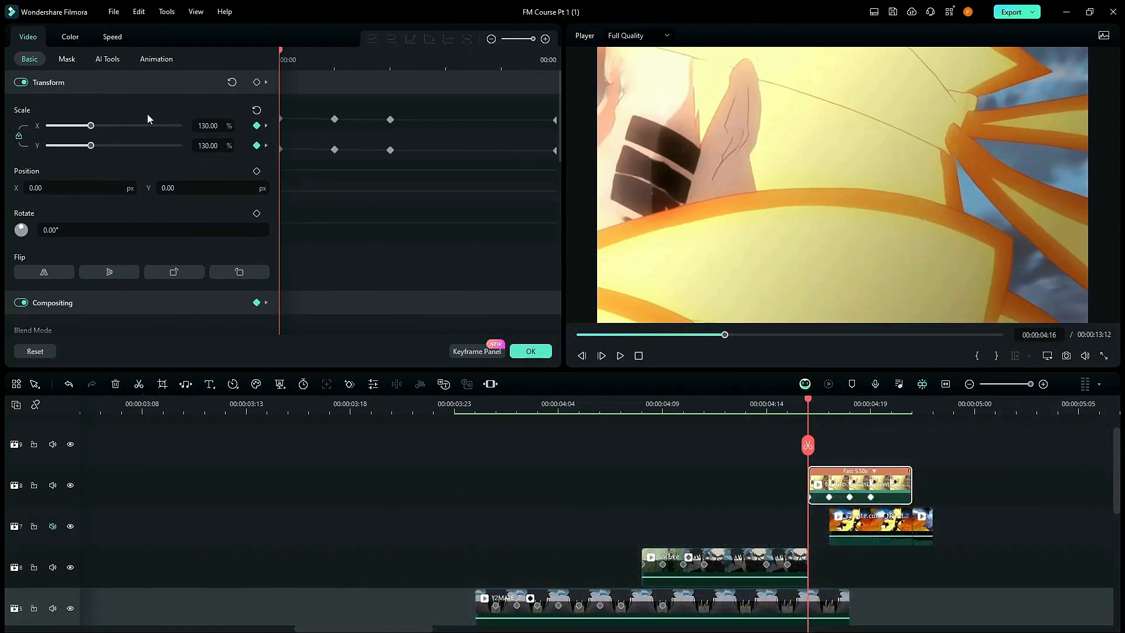
Check the track 8 and 5 clips' keyframes, then set the track 6 clip to 180% at 00:00:04:16.
left_click(828, 404)
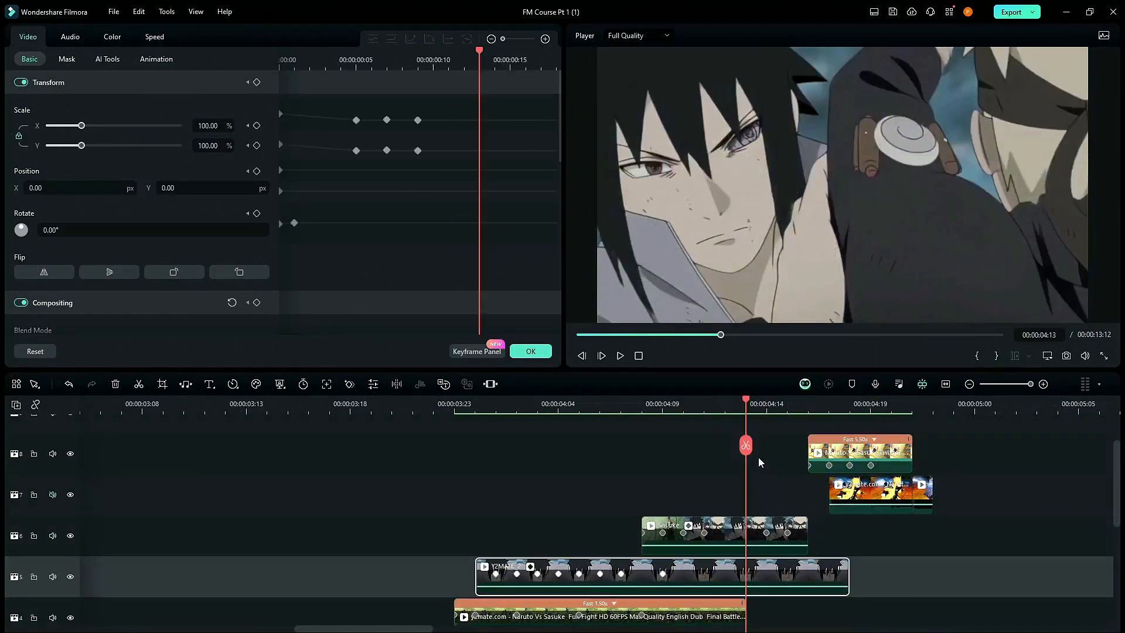
left_click(829, 403)
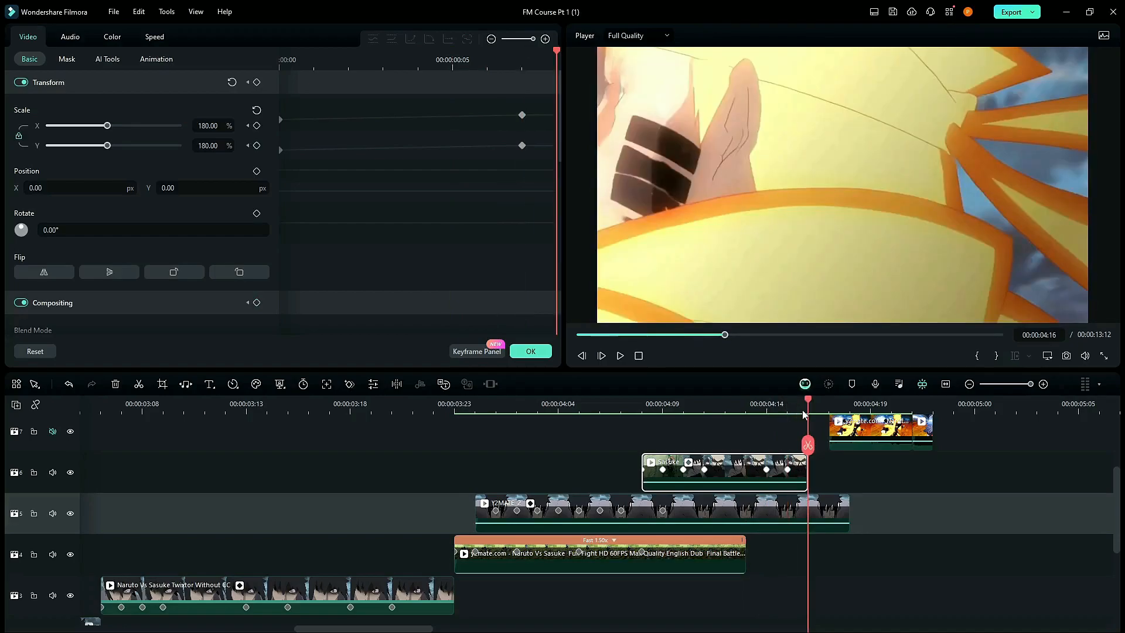
left_click(35, 40)
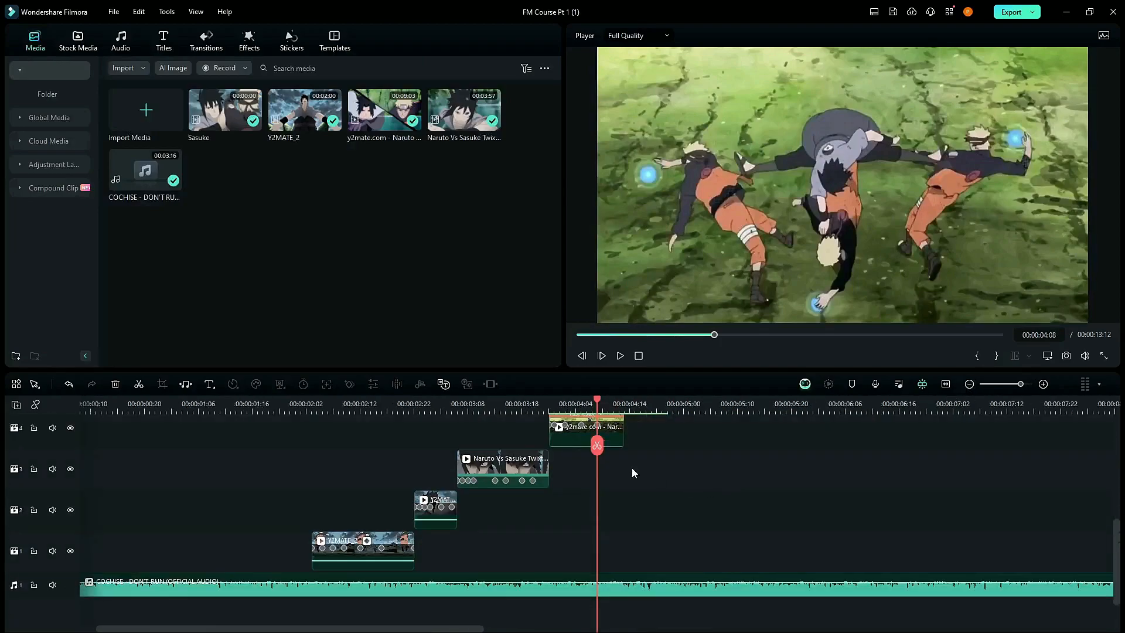
Close Video properties with OK and move the playhead back to about 00:00:01:18.
left_click(296, 404)
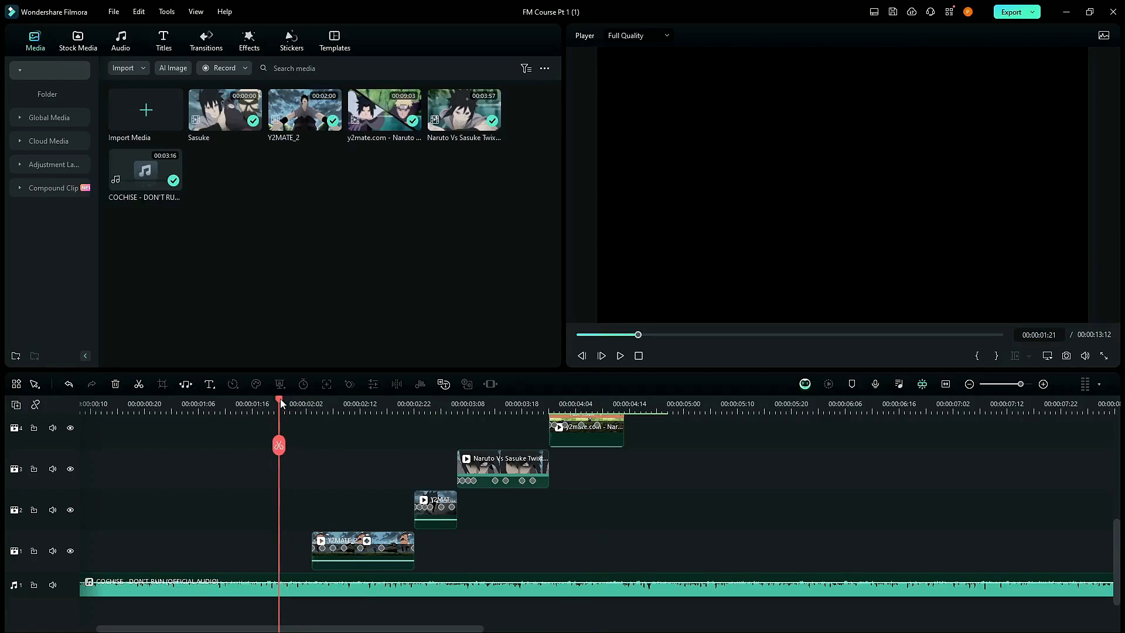
left_click(601, 355)
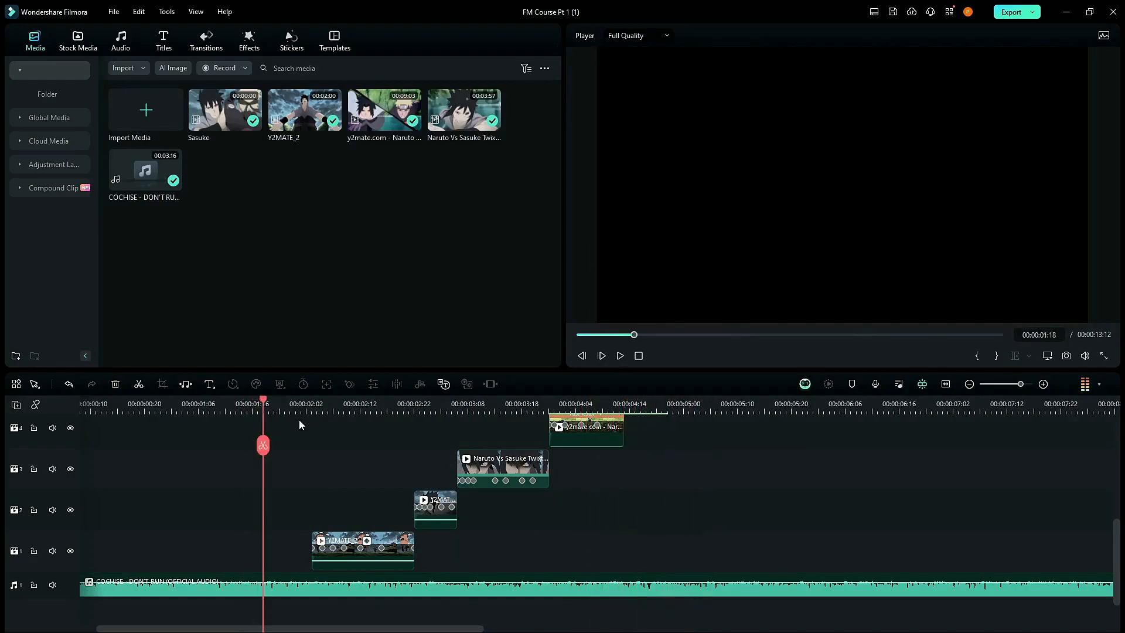
mouse_move(587, 495)
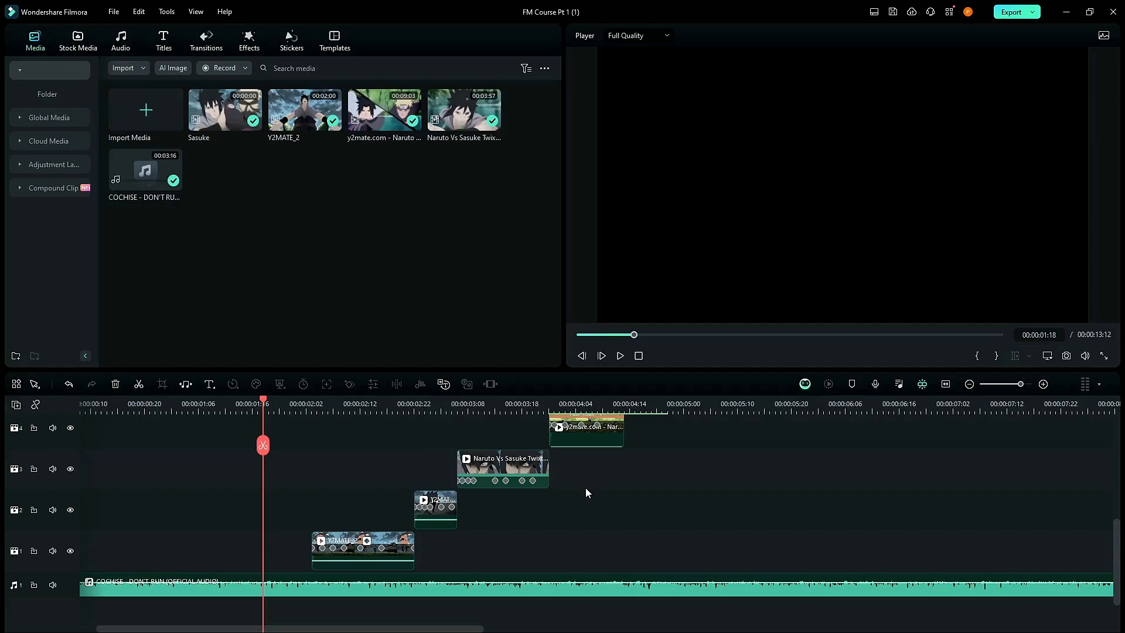
mouse_move(555, 509)
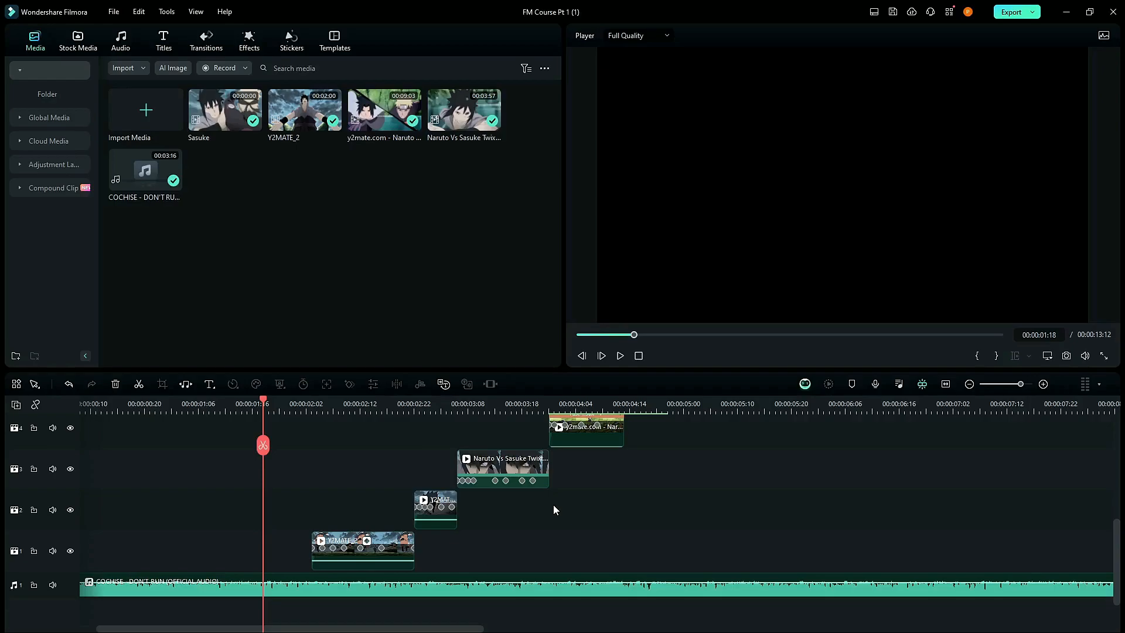
mouse_move(651, 478)
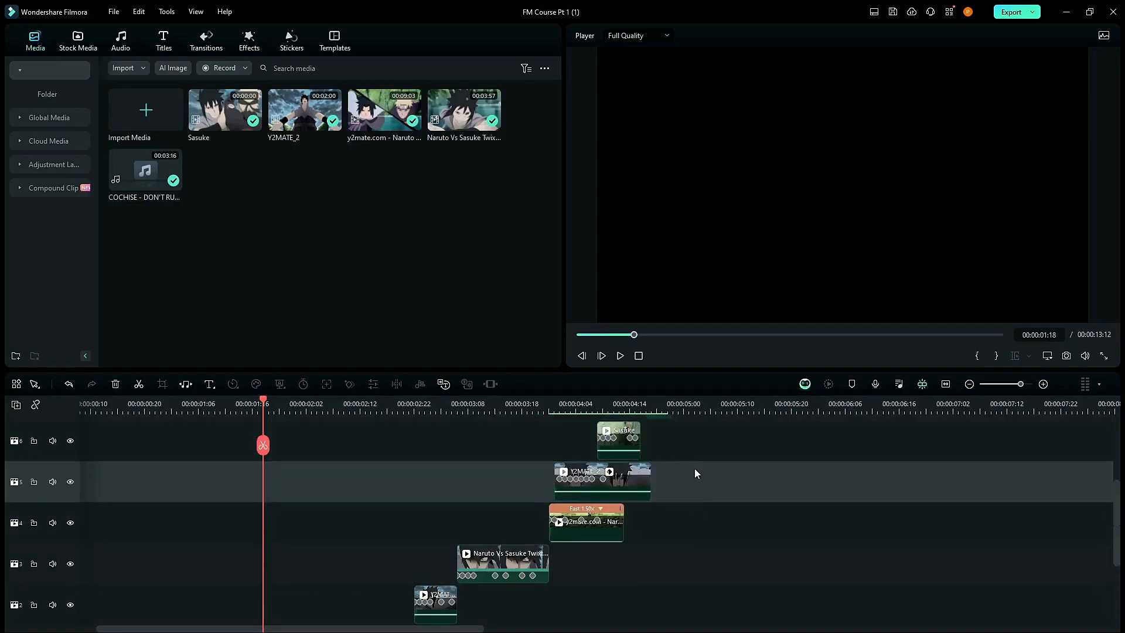
Move the playhead to 00:00:02:12 and open the track 1 clip's Transform keyframe panel.
scroll("down", 3)
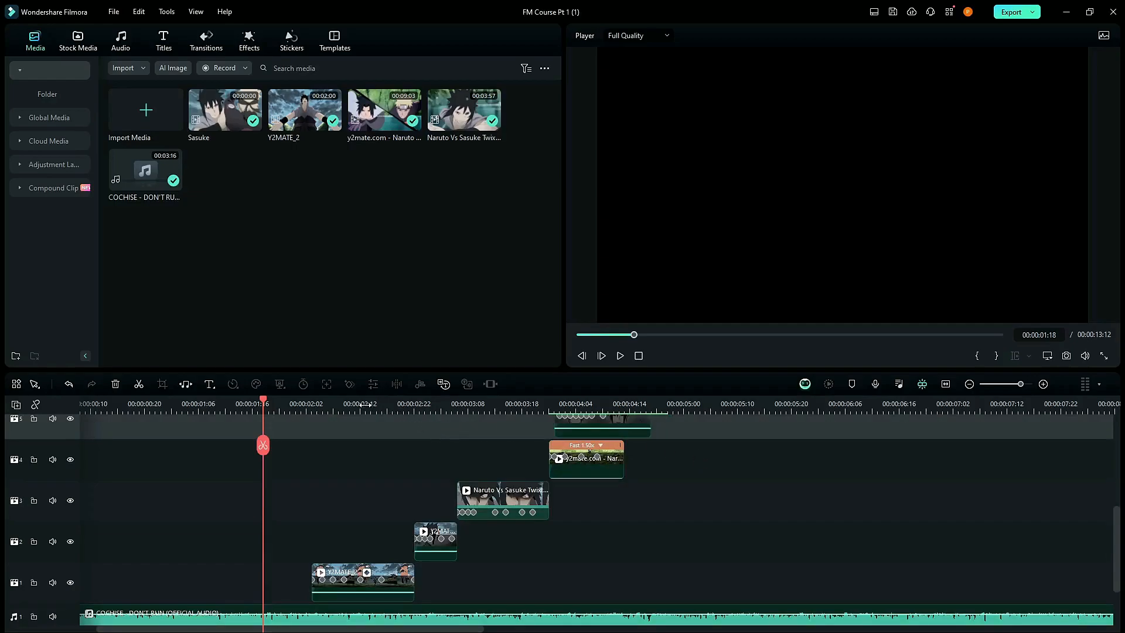
left_click(360, 404)
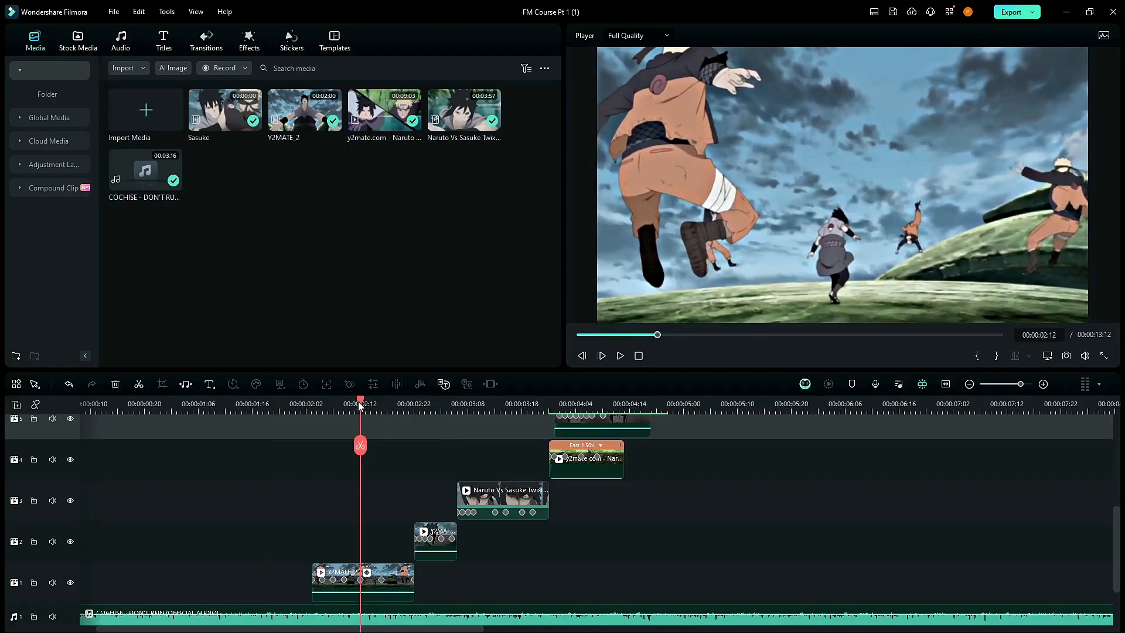
double_click(363, 582)
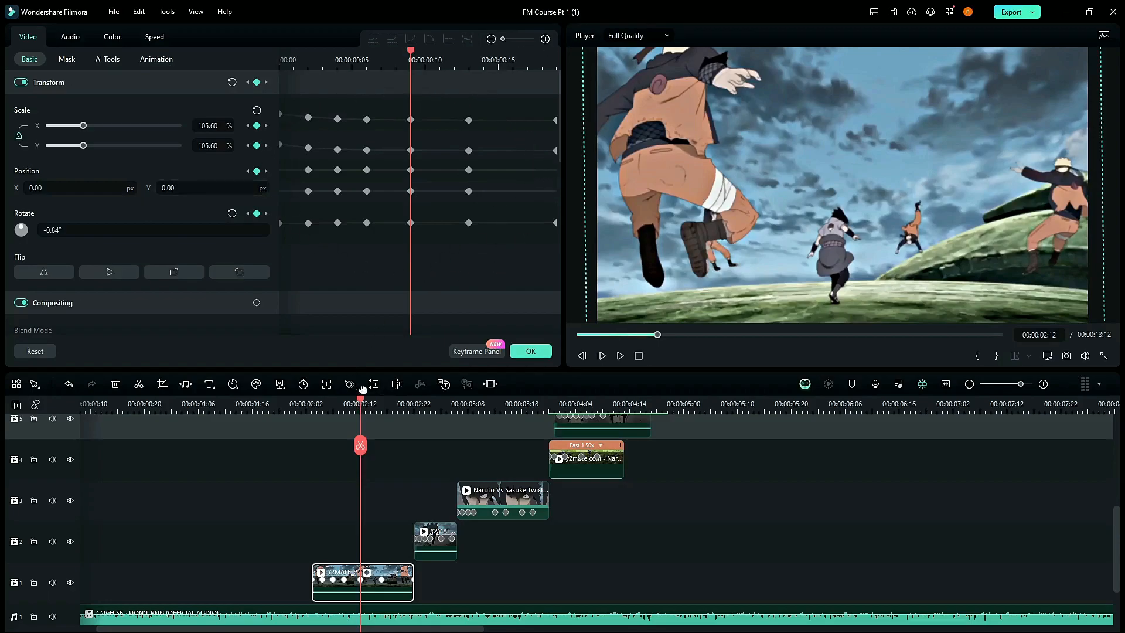
left_click(472, 403)
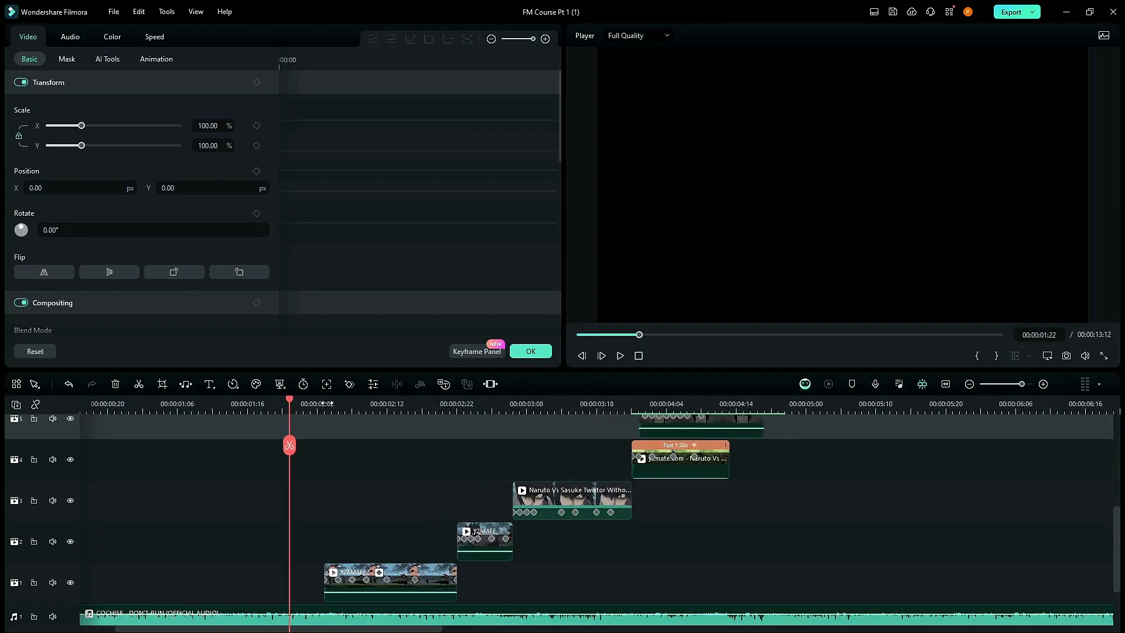
Zoom the timeline out twice and scroll through all stacked clip tracks and the music track.
left_click(968, 384)
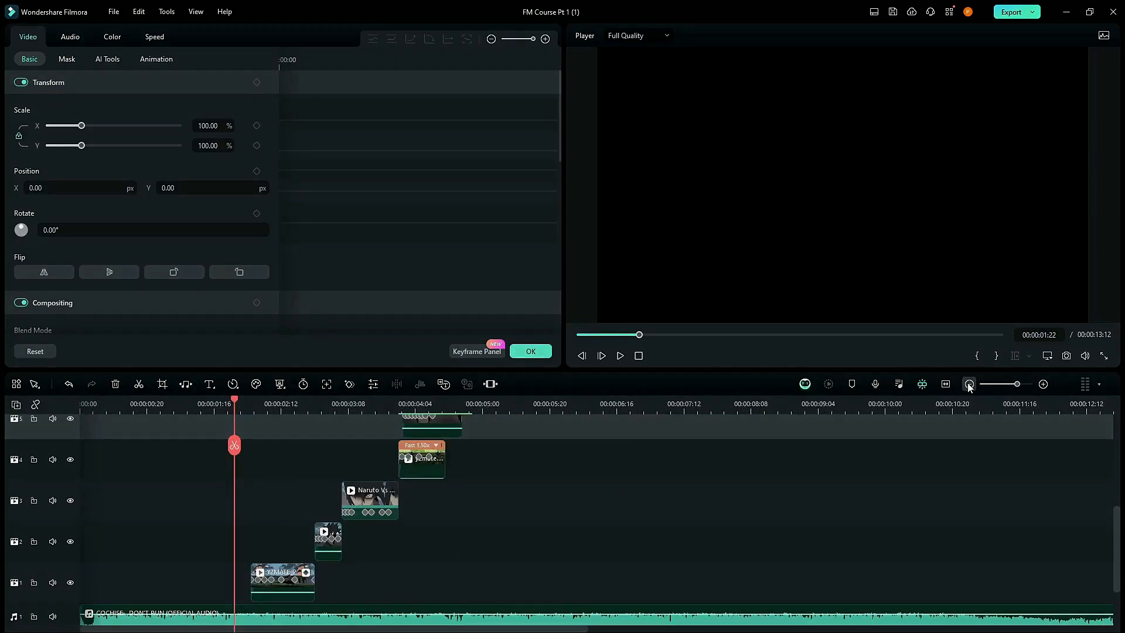
left_click(968, 384)
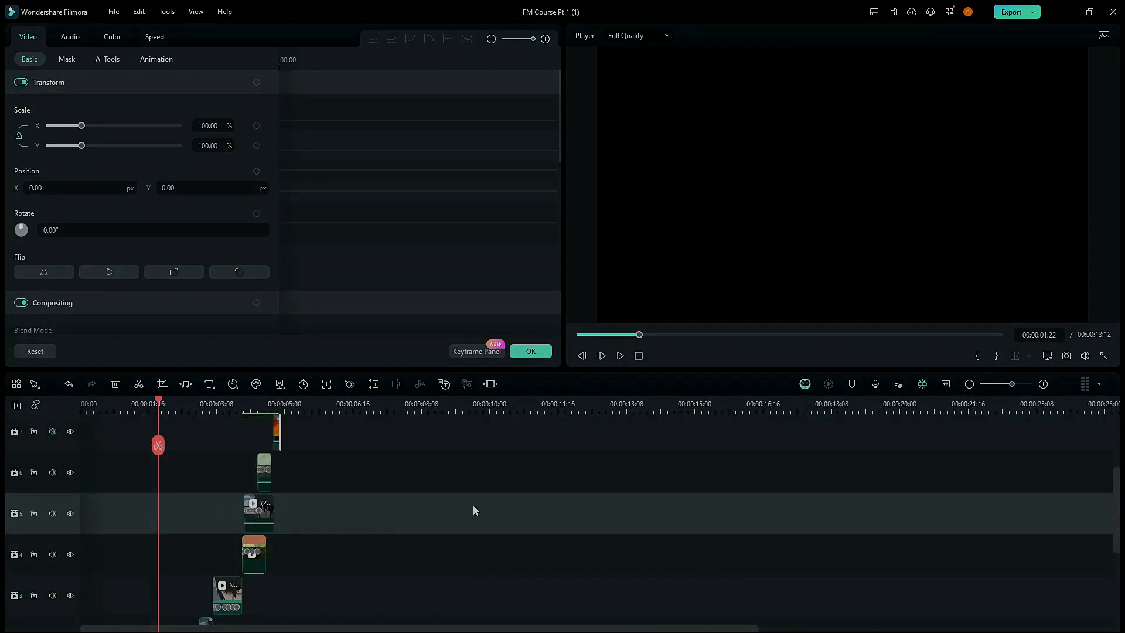
scroll("down", 3)
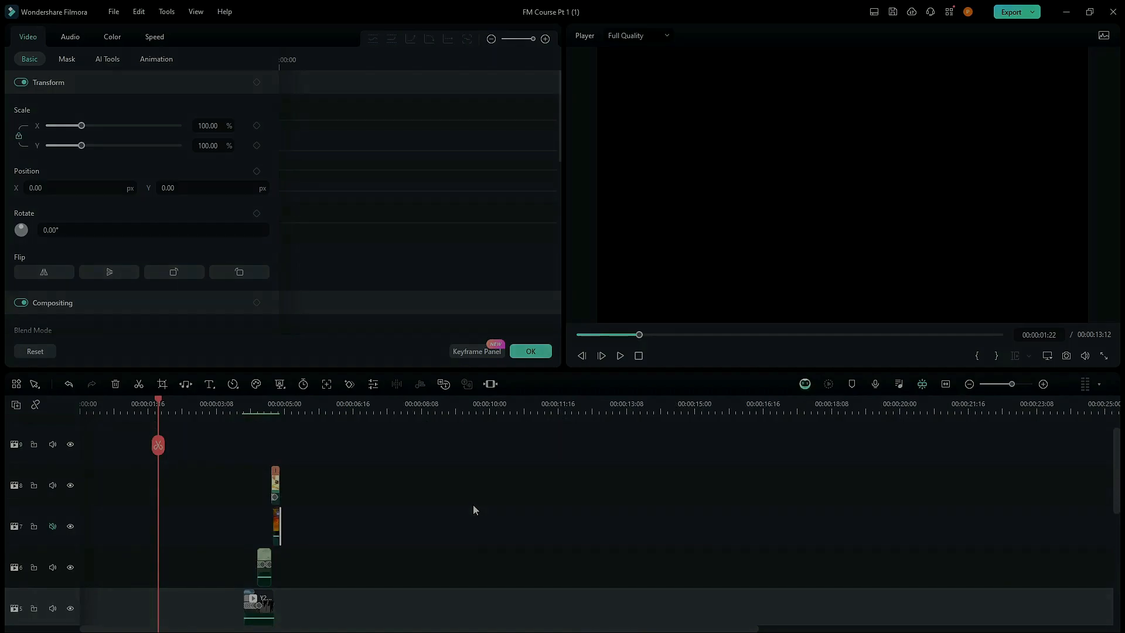
scroll("down", 3)
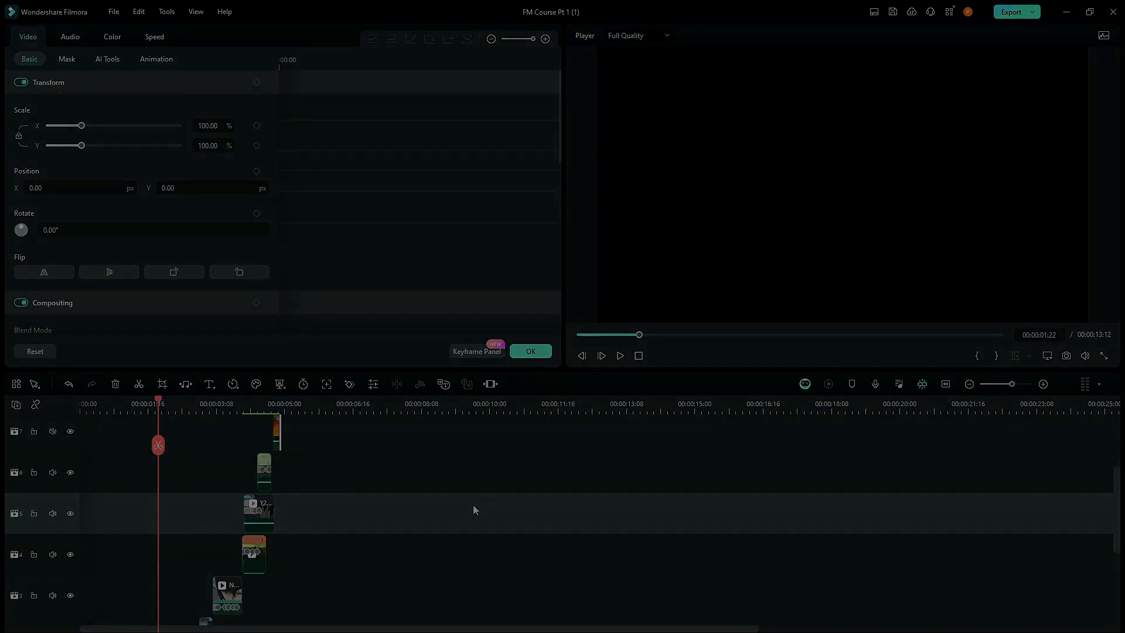
scroll("down", 3)
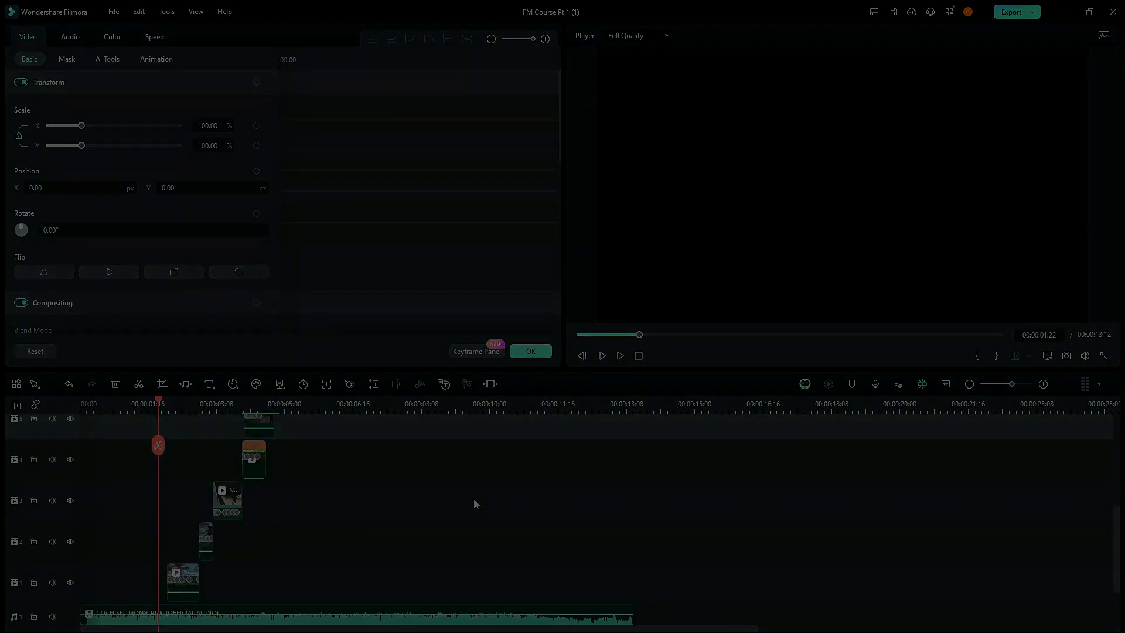